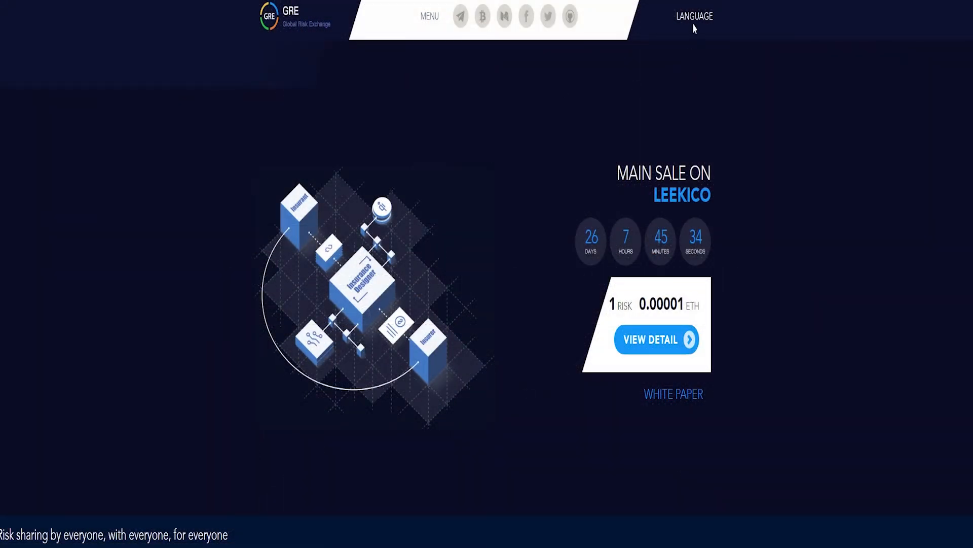
Step: Open the site menu and launch the WEB APP link in a new background tab
left_click(430, 16)
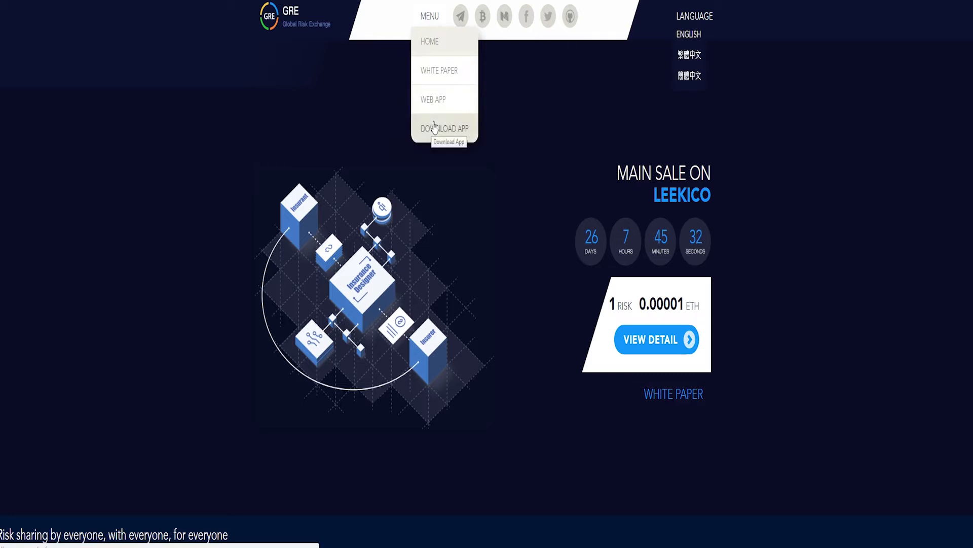
mouse_move(444, 124)
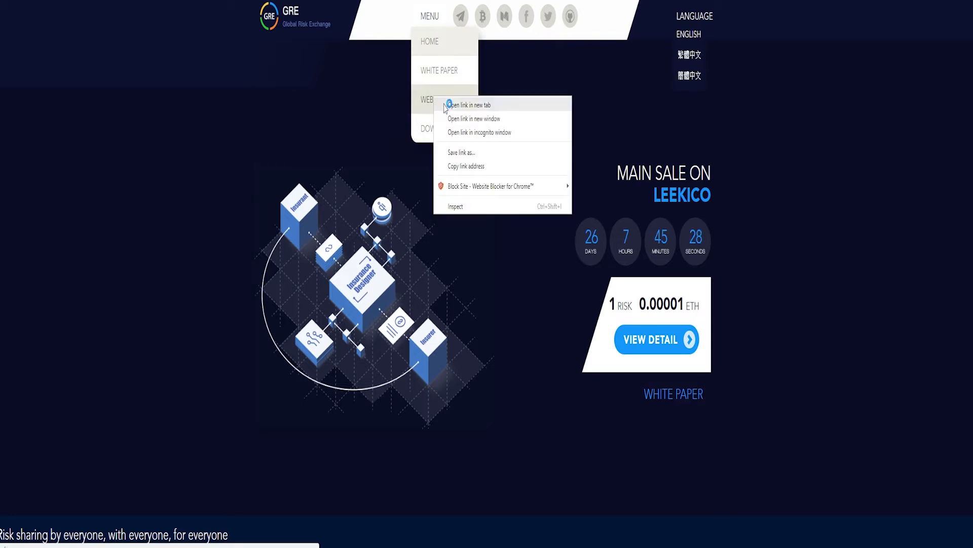
left_click(835, 142)
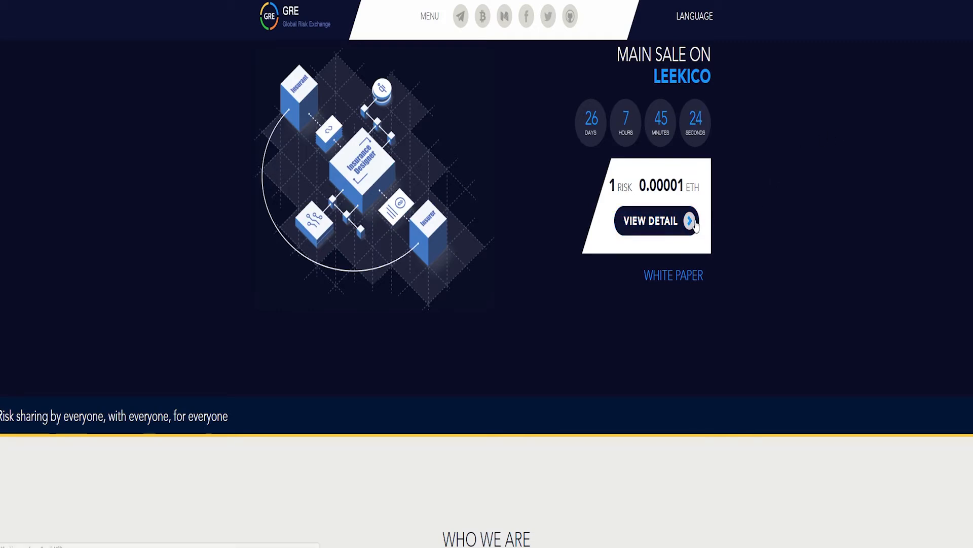
Step: Scroll down the home page through Who We Are, the use cases and the benefits
scroll("down", 3)
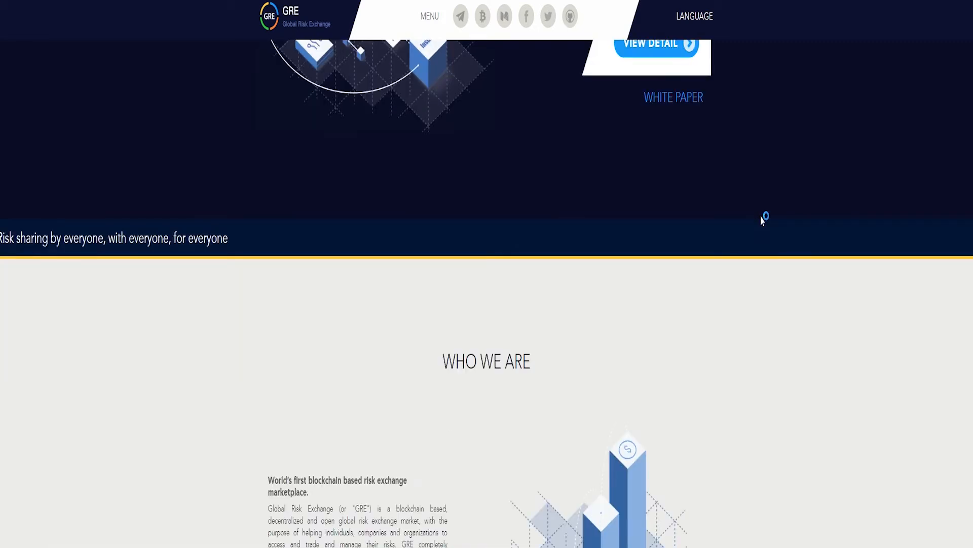
scroll("down", 3)
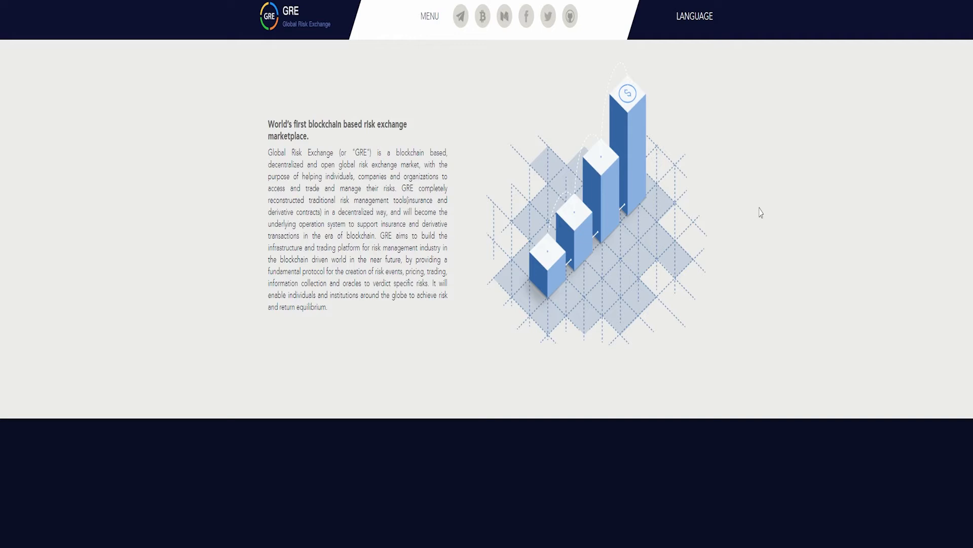
scroll("down", 3)
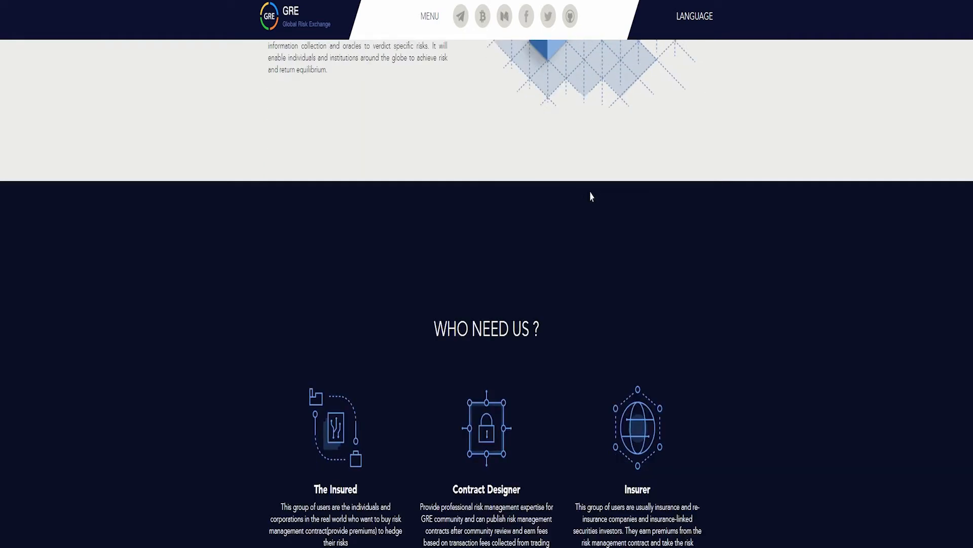
scroll("down", 3)
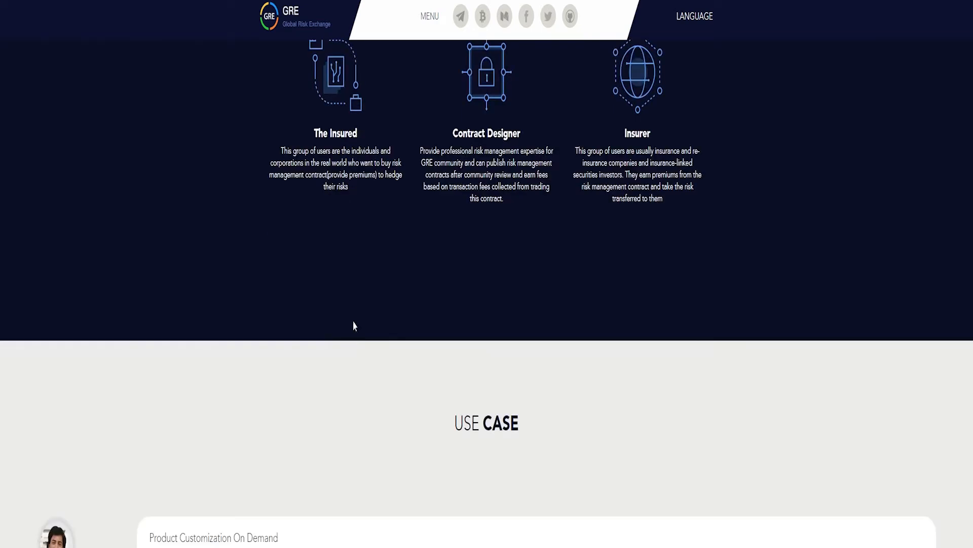
scroll("down", 3)
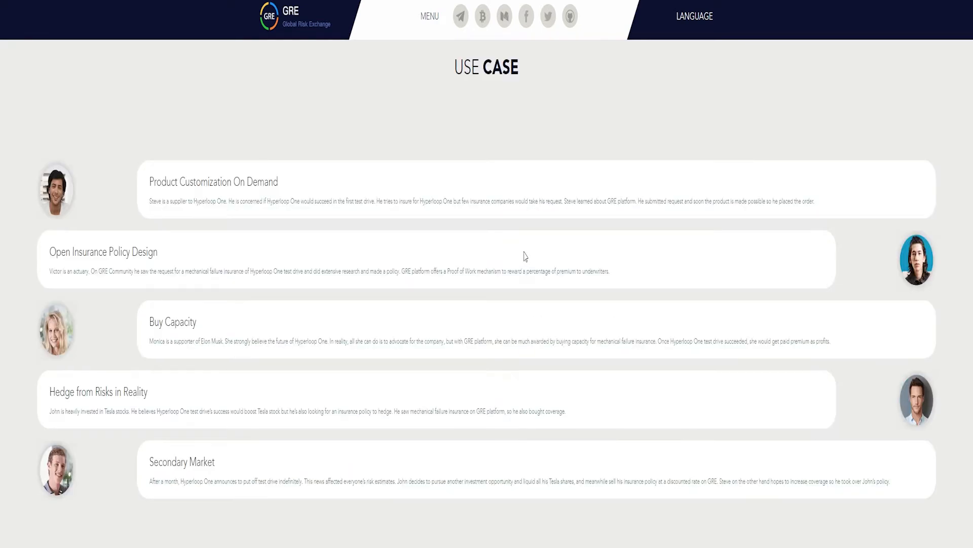
scroll("down", 3)
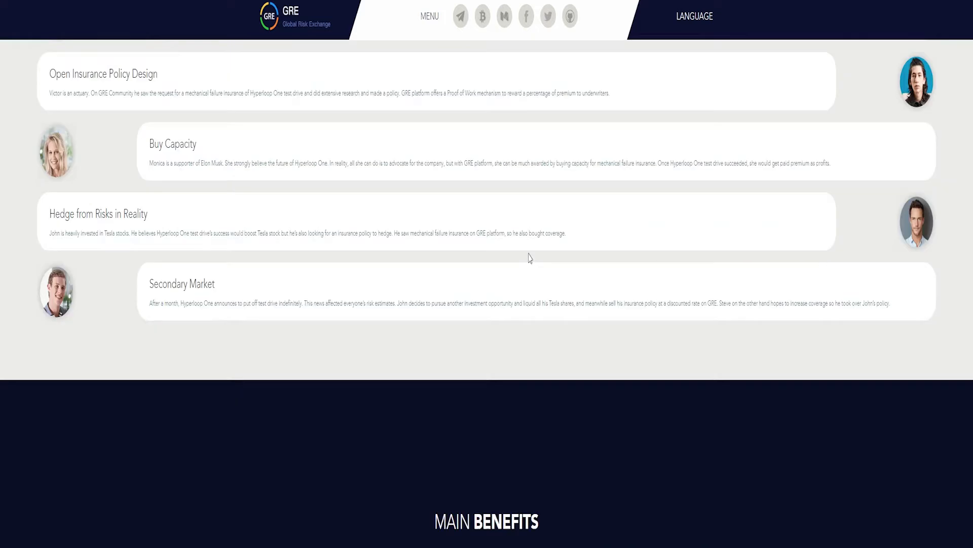
scroll("down", 3)
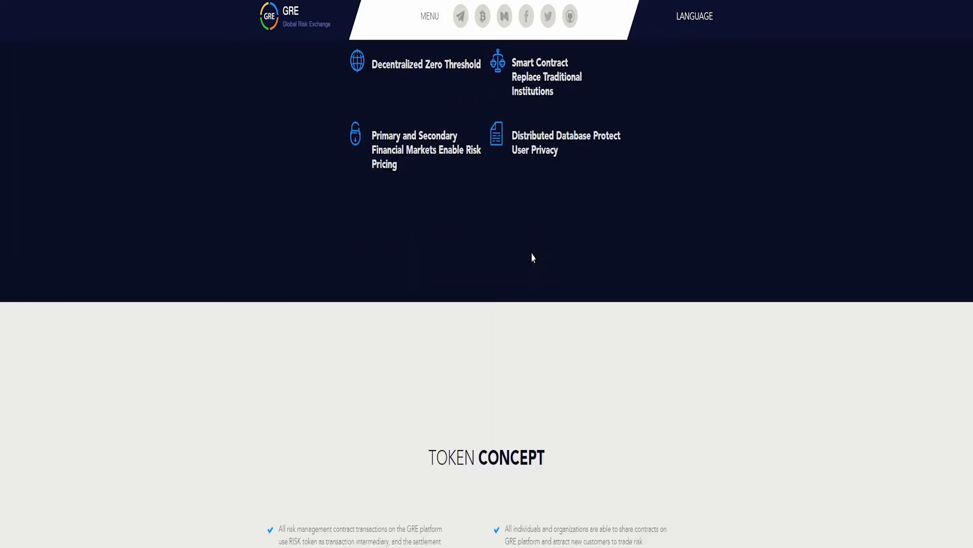
Step: Continue down past the token concept and road map to the Our Development Team section
scroll("down", 3)
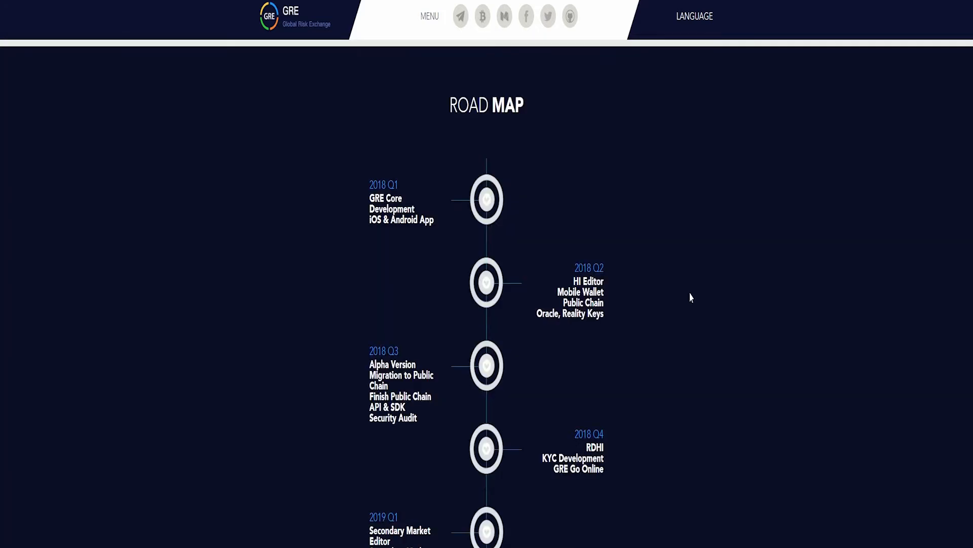
scroll("down", 3)
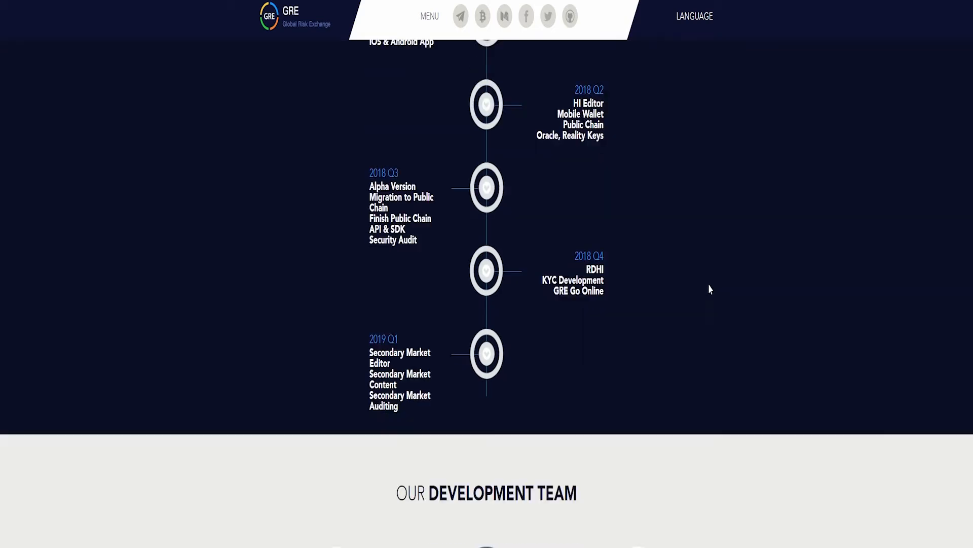
scroll("down", 3)
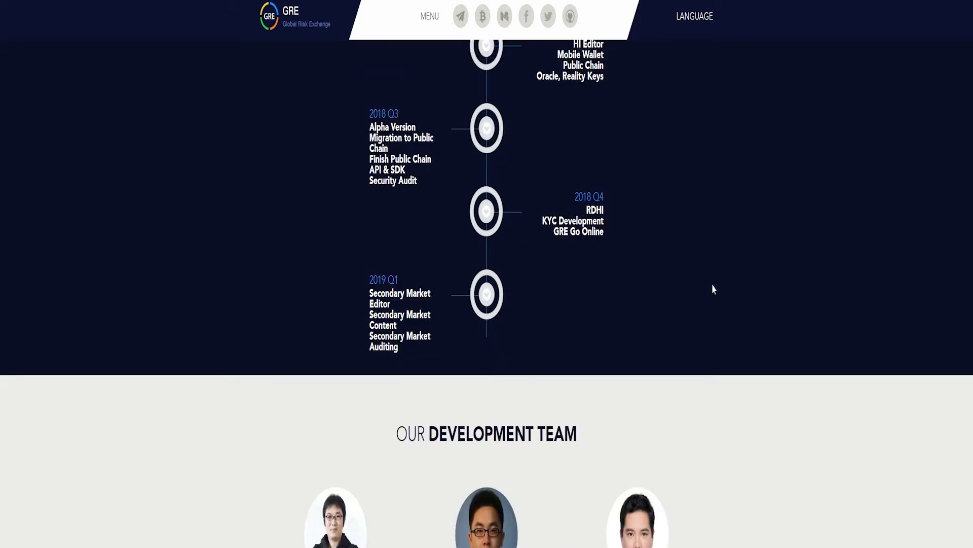
scroll("down", 3)
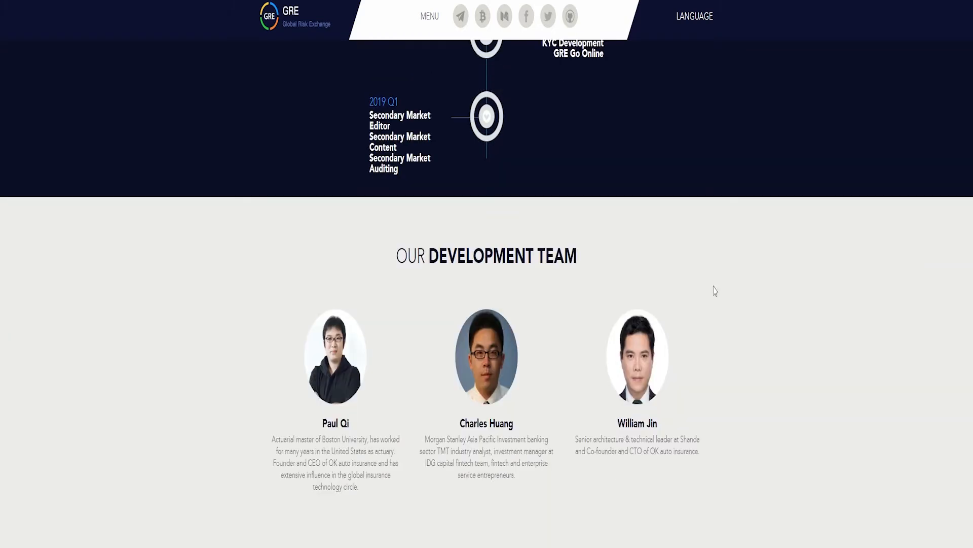
scroll("down", 3)
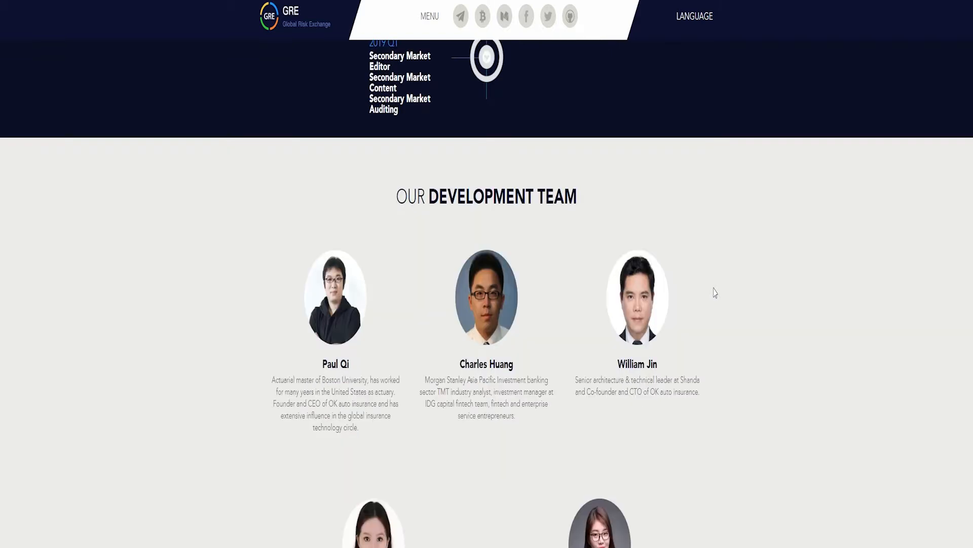
scroll("down", 3)
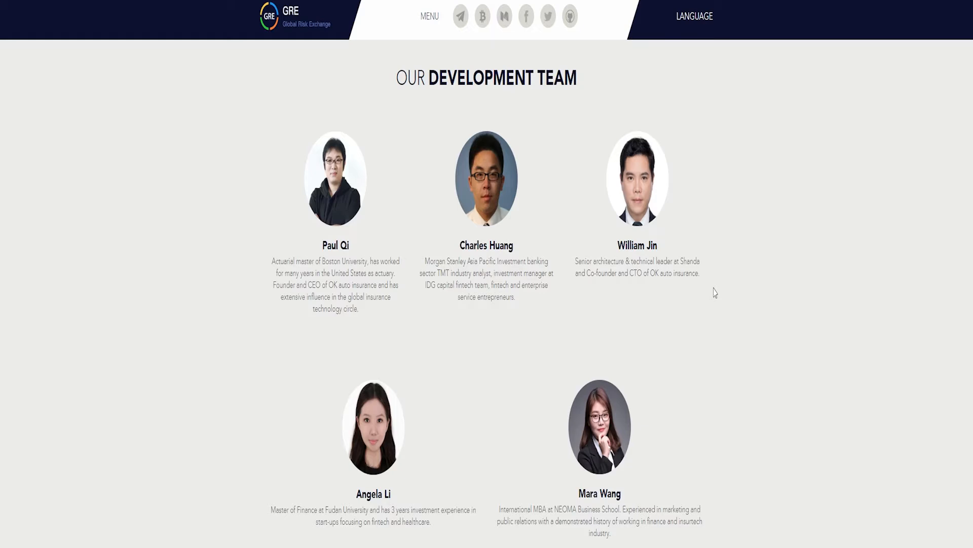
Step: Scroll past the development team profiles until all six Our Advisors profiles are visible
scroll("down", 3)
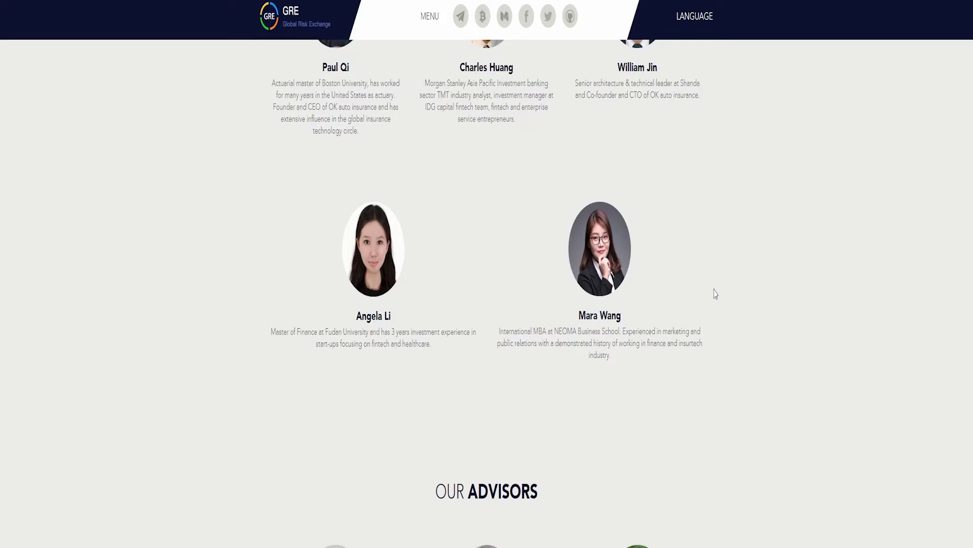
scroll("down", 3)
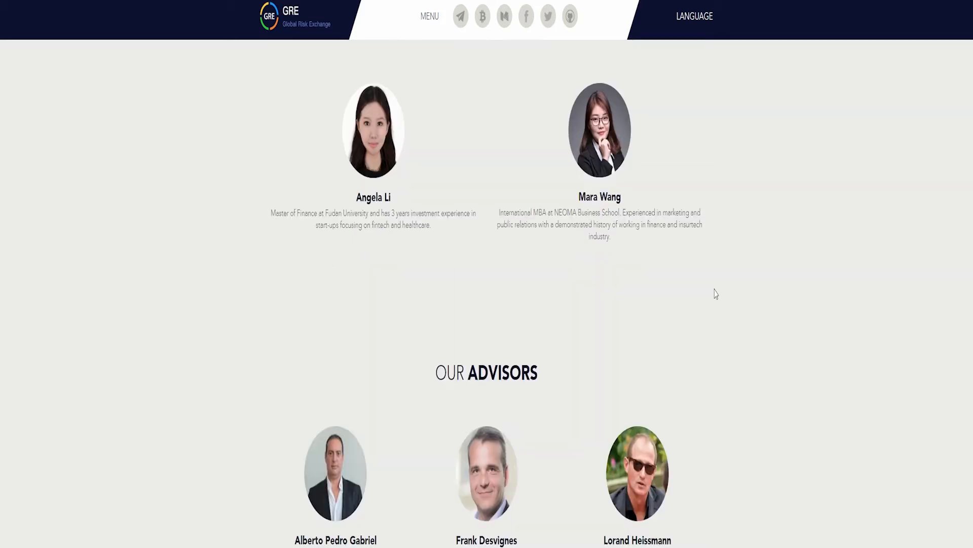
scroll("down", 3)
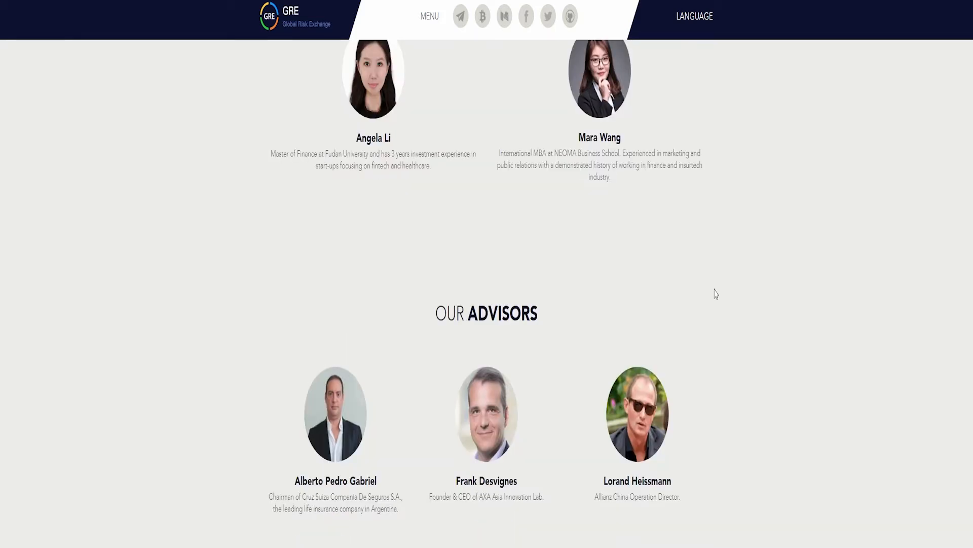
scroll("down", 3)
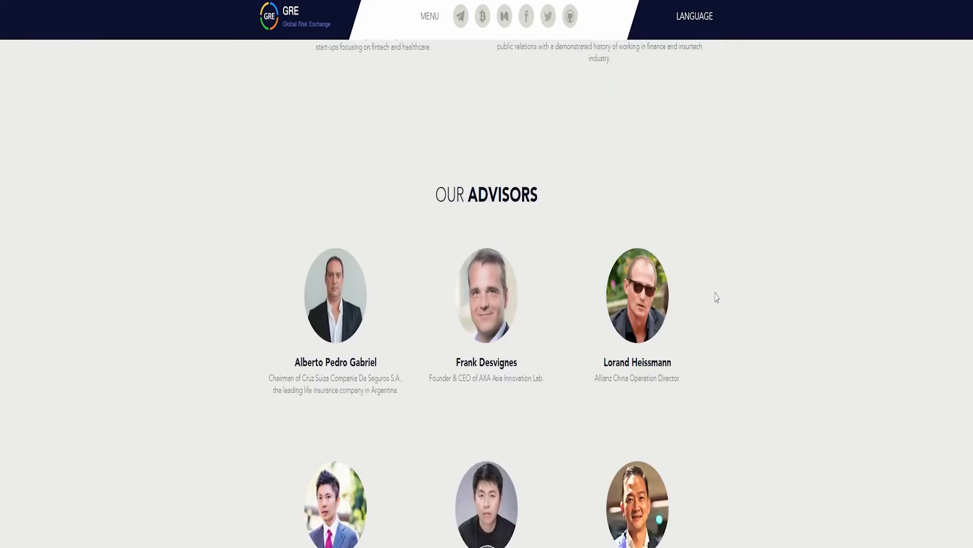
scroll("down", 3)
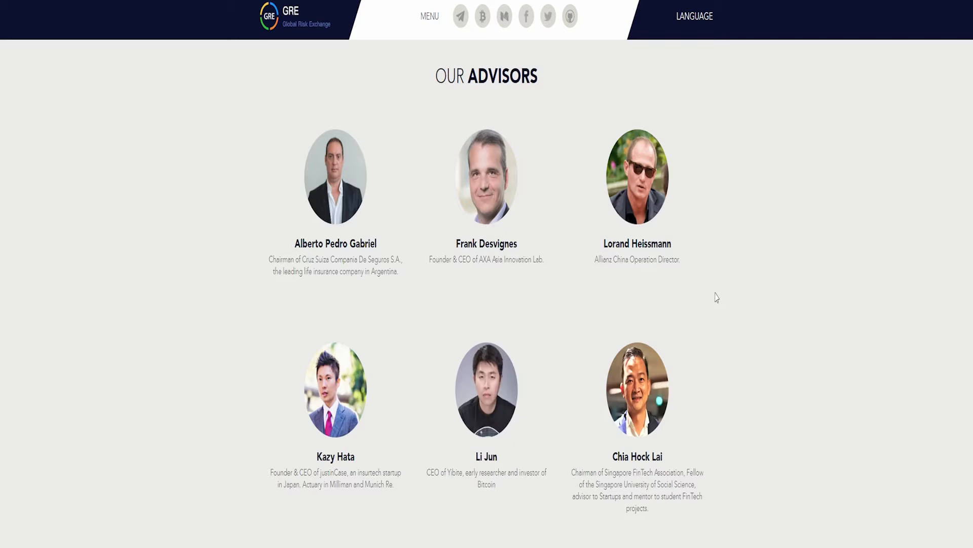
Step: Scroll through Our Investors to the White Paper block and the site footer at the bottom
scroll("down", 3)
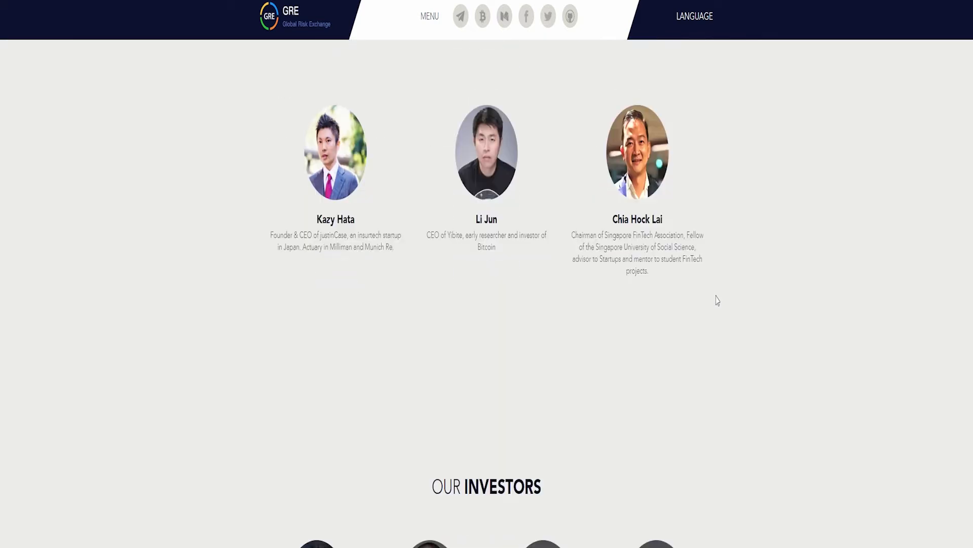
scroll("down", 3)
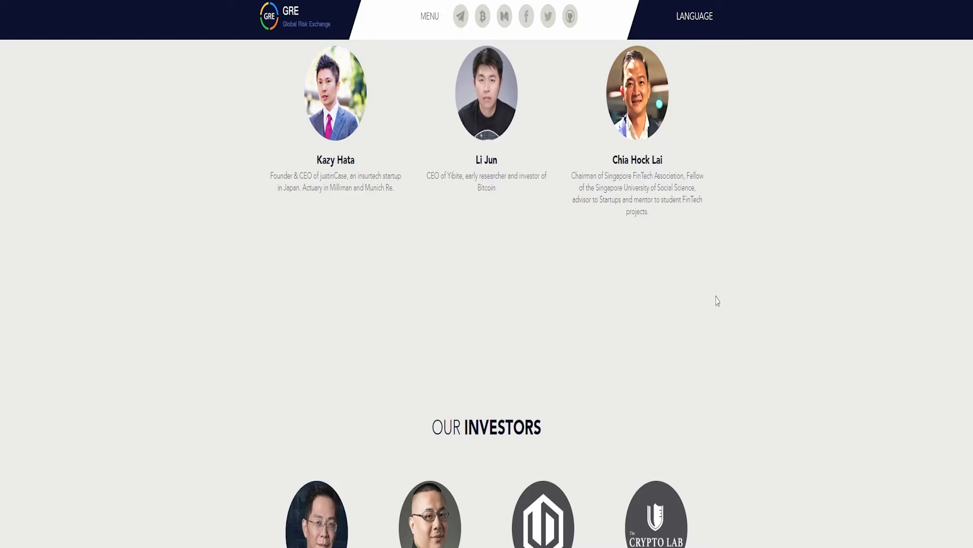
scroll("down", 3)
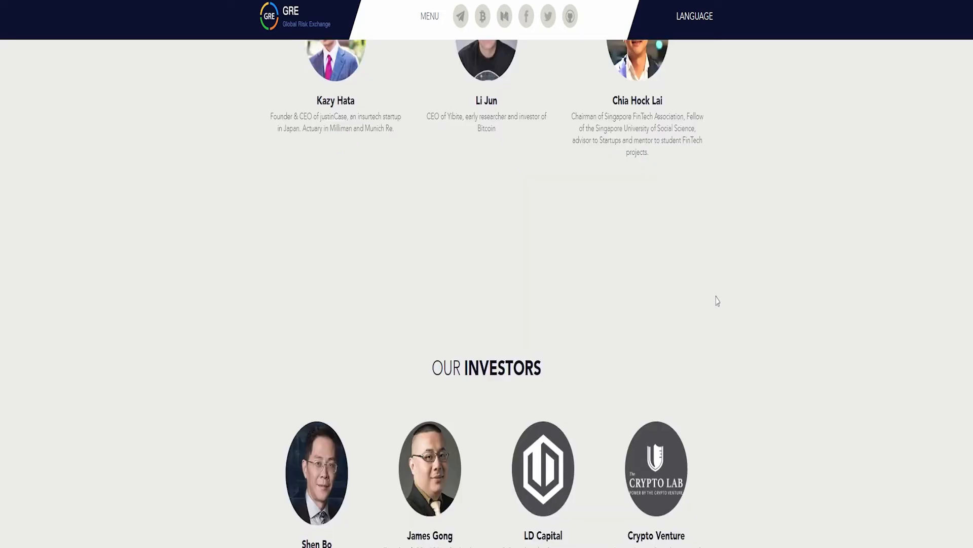
scroll("down", 3)
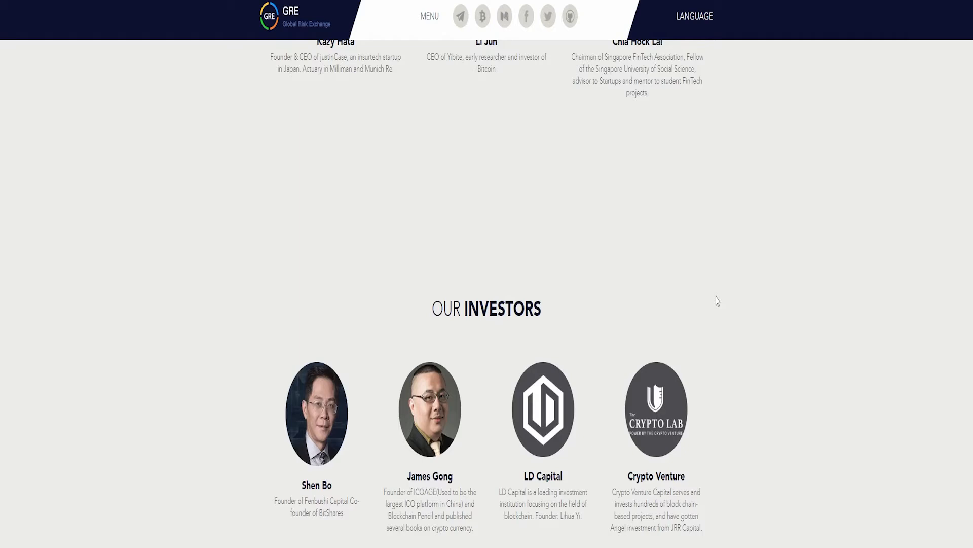
scroll("down", 3)
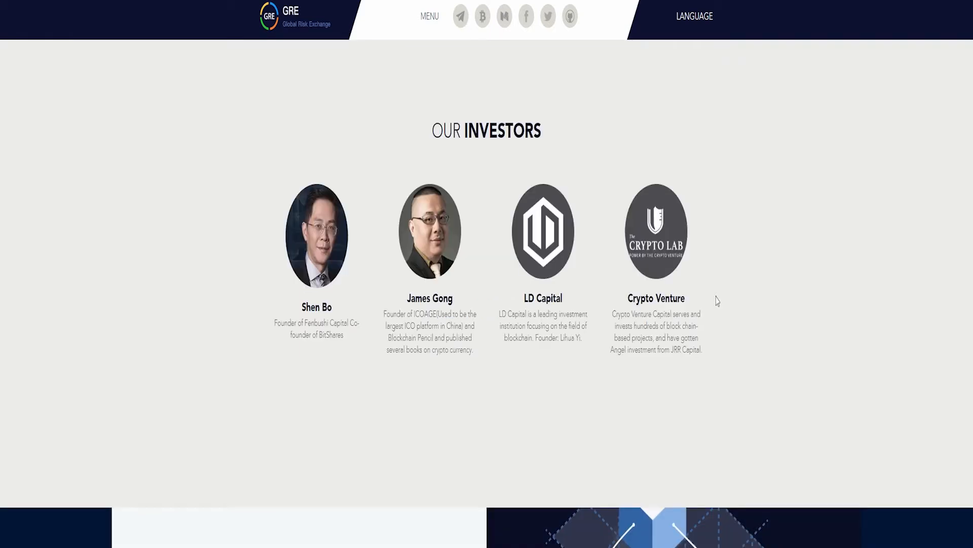
scroll("down", 3)
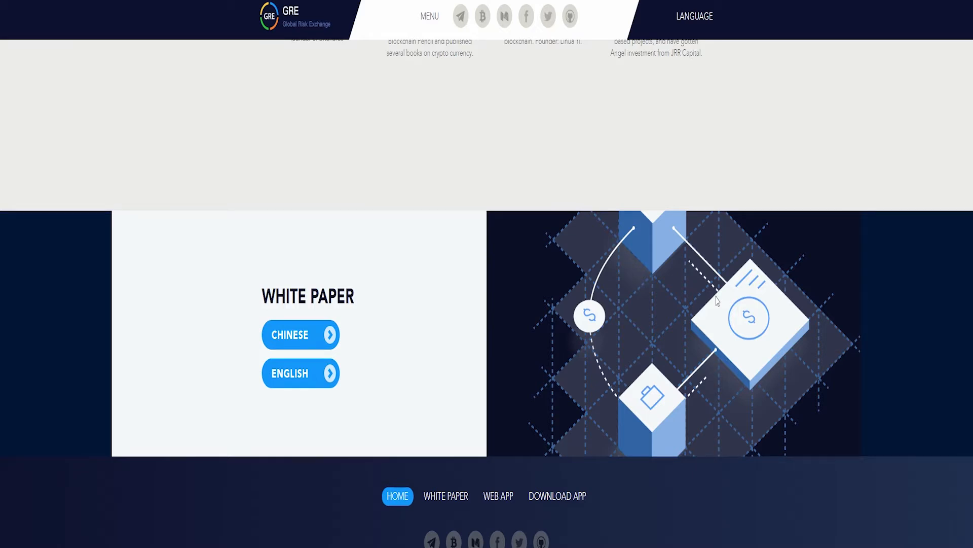
scroll("down", 3)
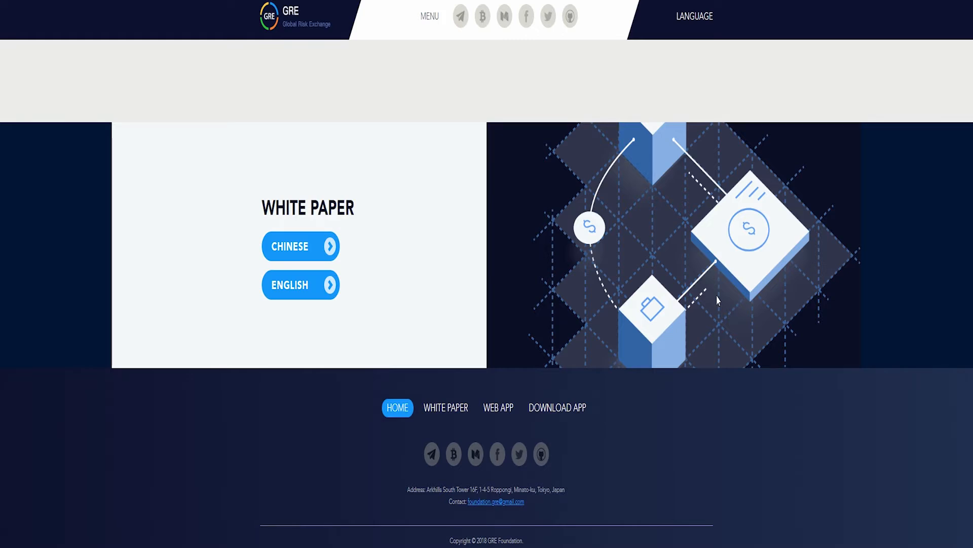
scroll("up", 3)
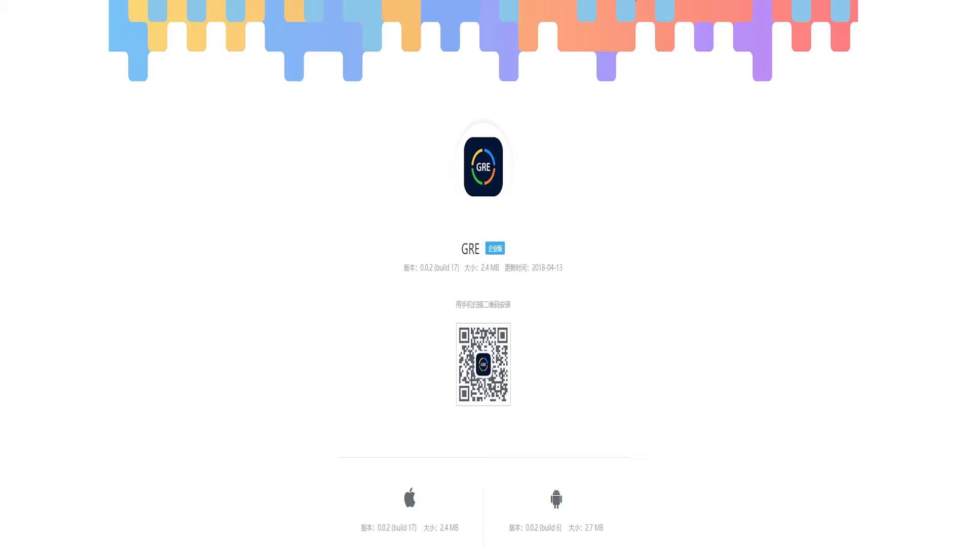
Step: Scroll the app download page past the iOS/Android buttons to the version history and introduction
scroll("down", 3)
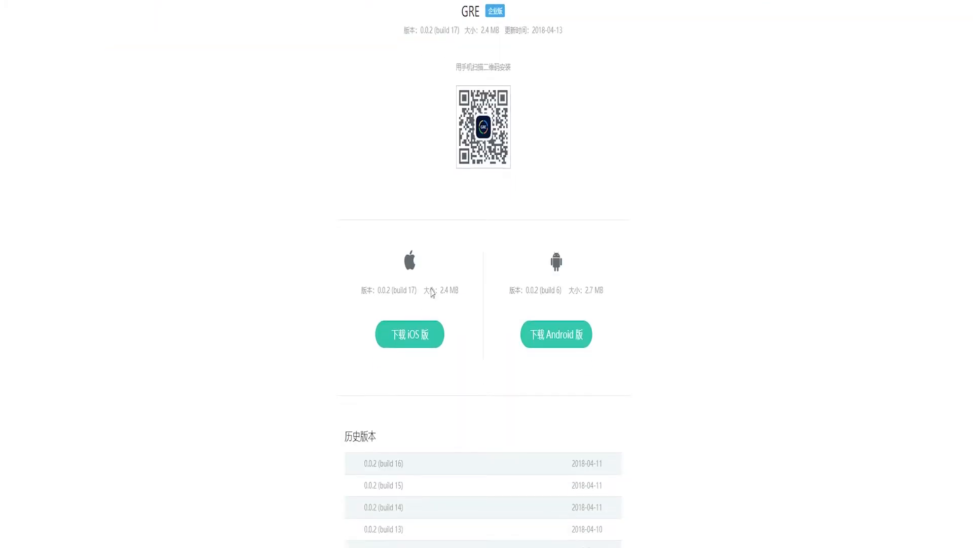
scroll("down", 3)
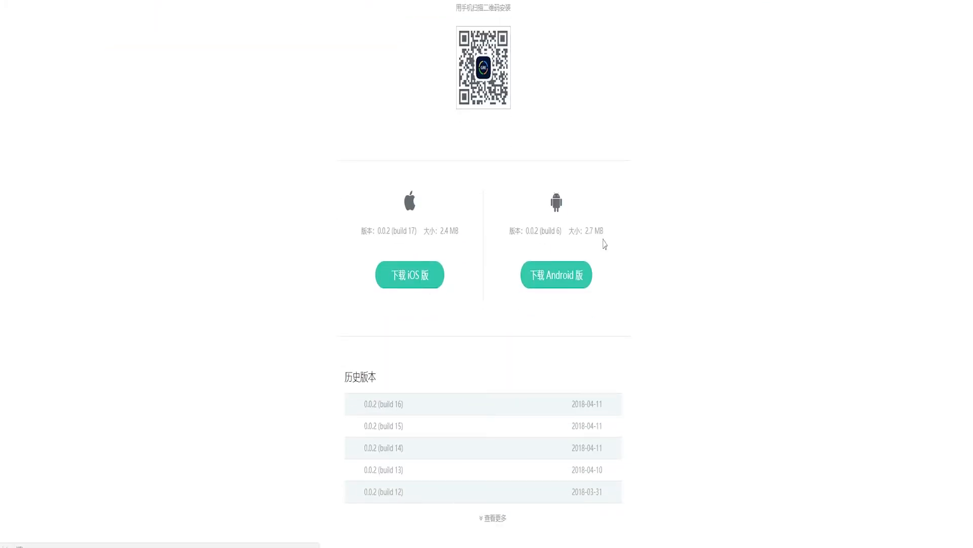
scroll("down", 3)
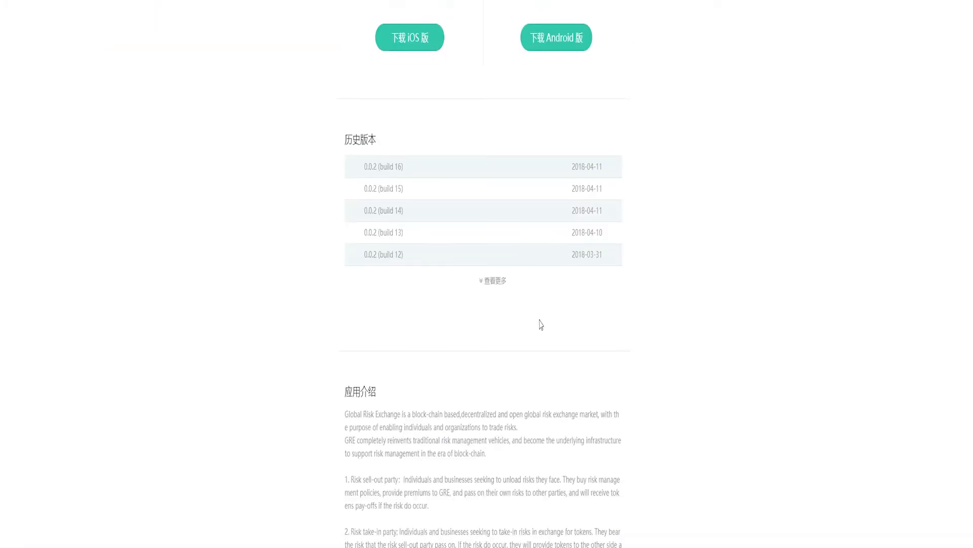
scroll("down", 3)
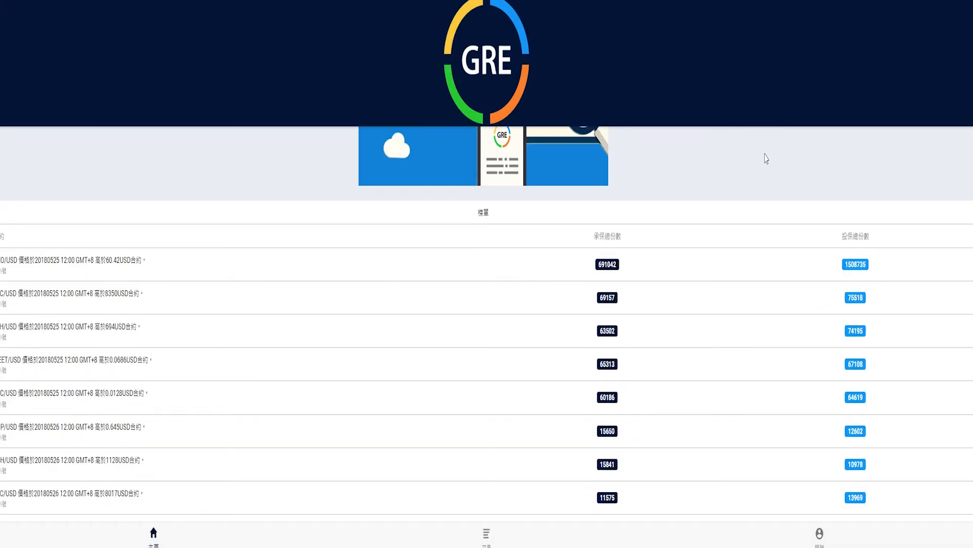
Step: Scroll through the Web App's contract list with its counts and back up
scroll("down", 3)
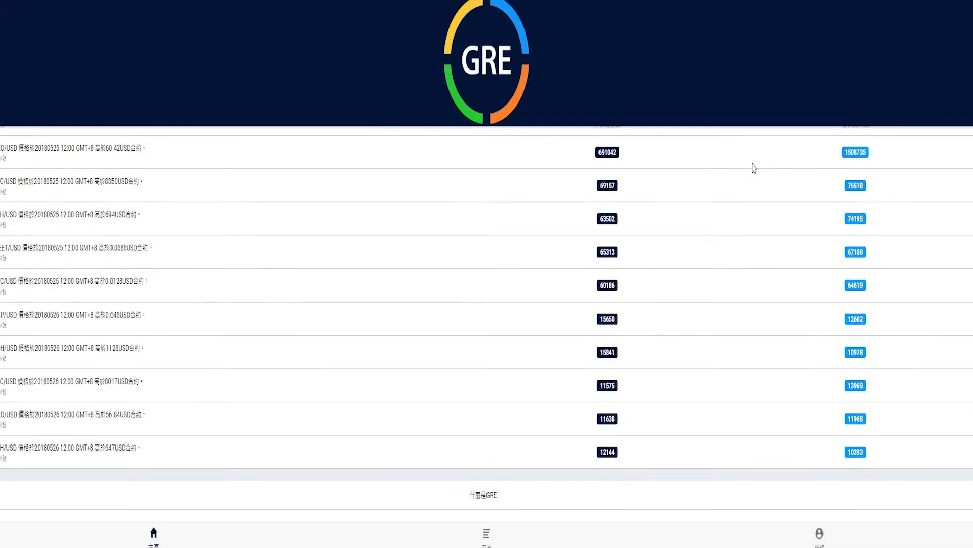
scroll("up", 3)
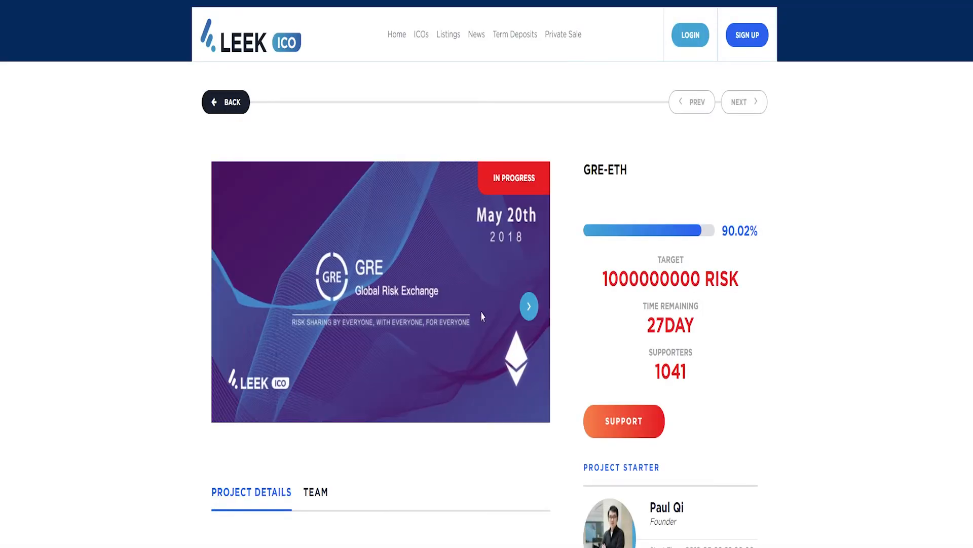
scroll("down", 3)
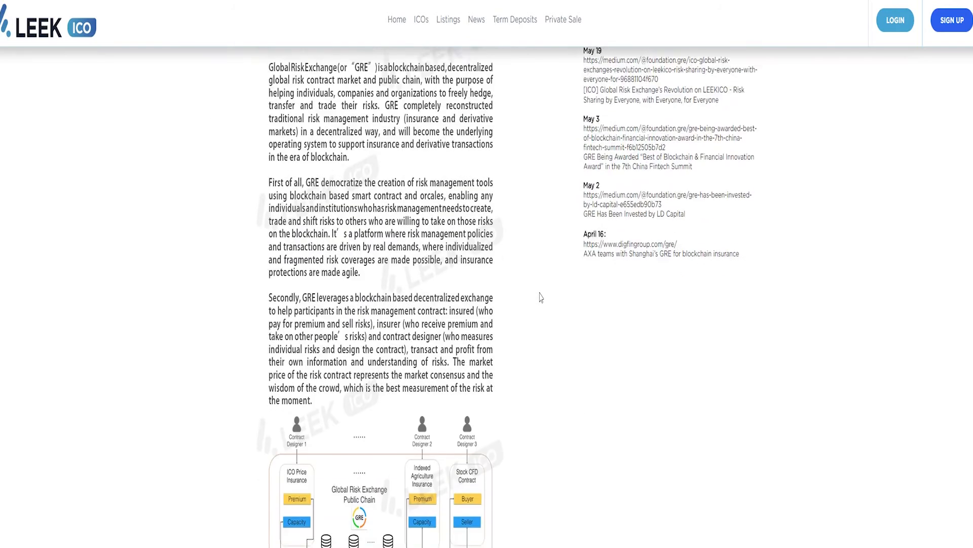
scroll("up", 3)
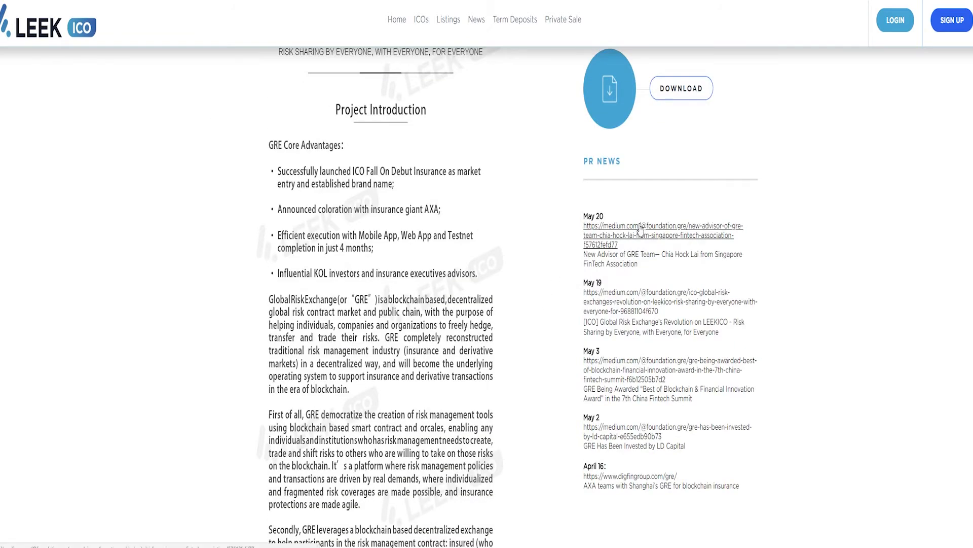
scroll("down", 3)
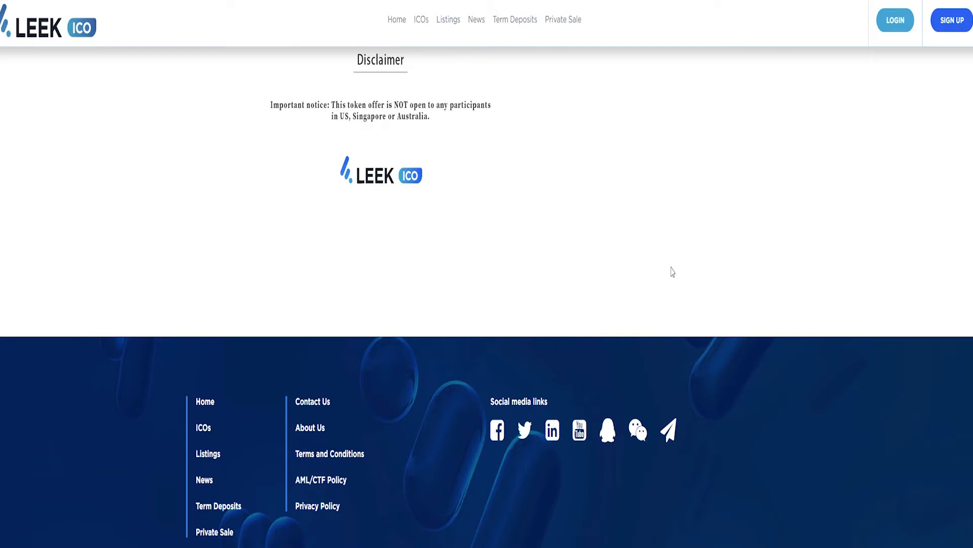
scroll("up", 3)
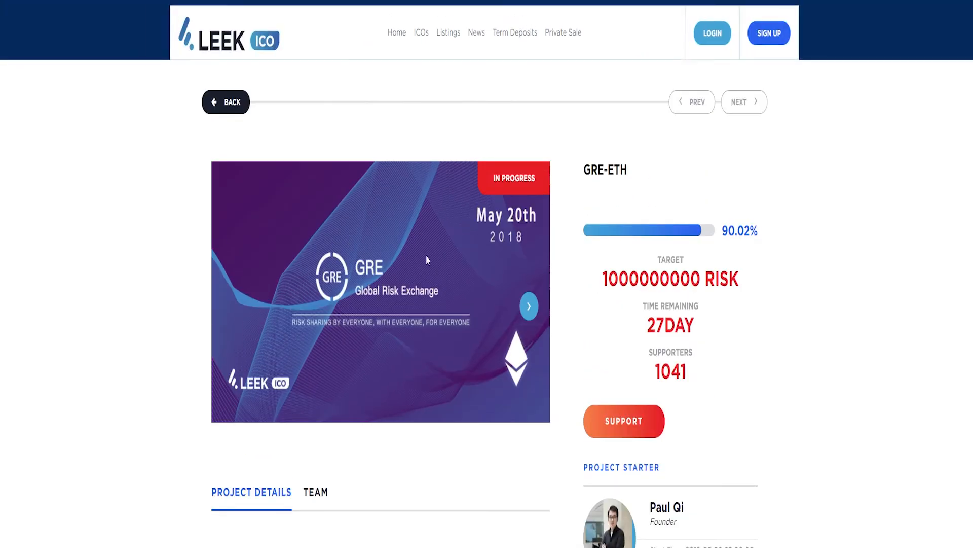
Step: Play the 'How does GRE redefine insurance' video, then scroll through Project Details and Team toward the white paper download
left_click(528, 306)
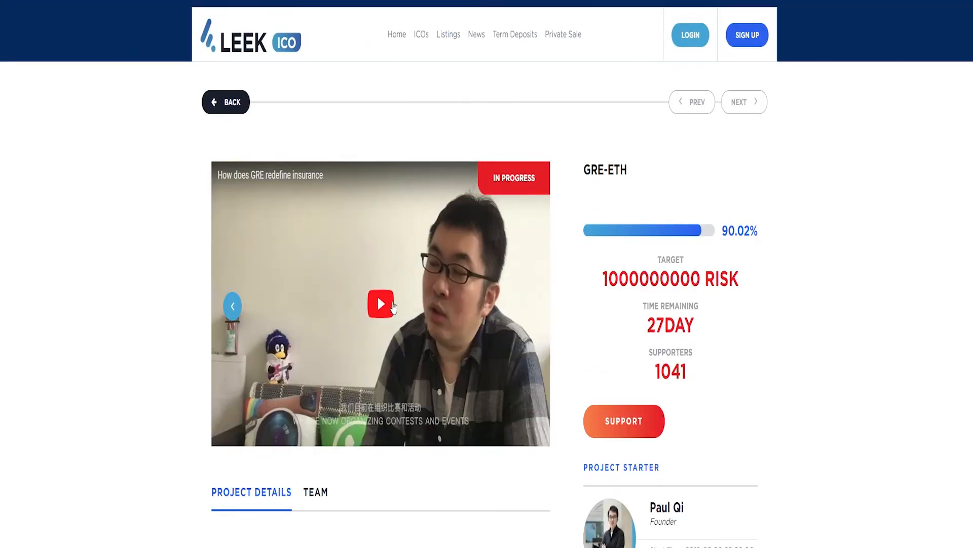
left_click(380, 304)
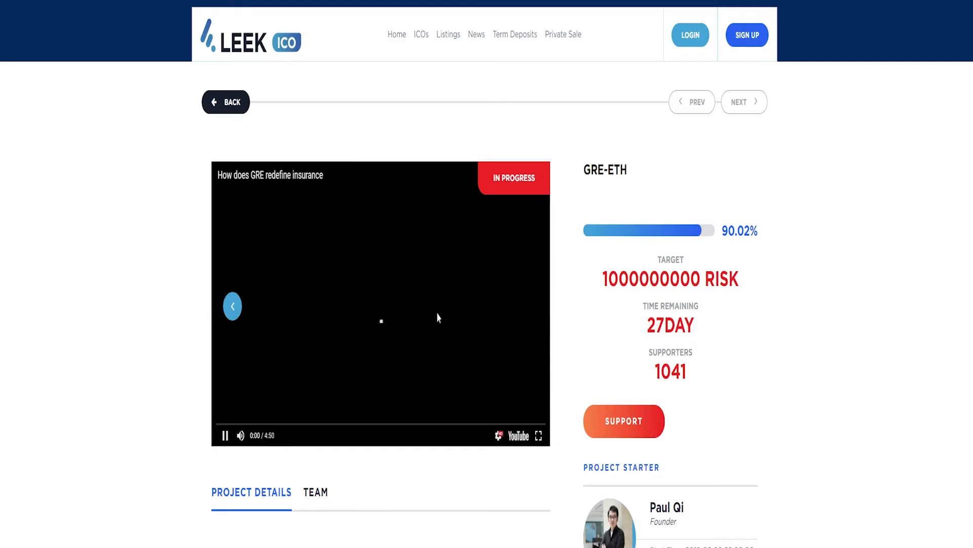
scroll("down", 3)
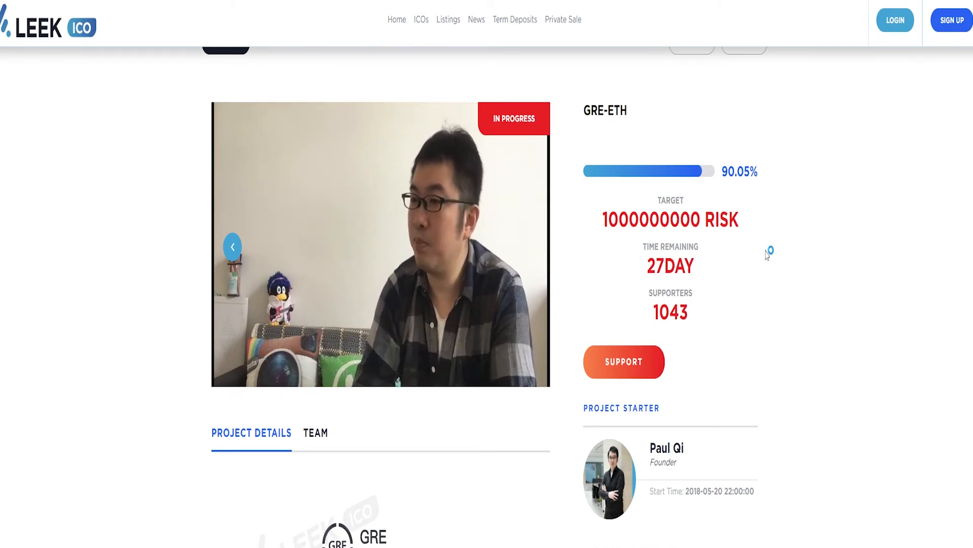
mouse_move(766, 250)
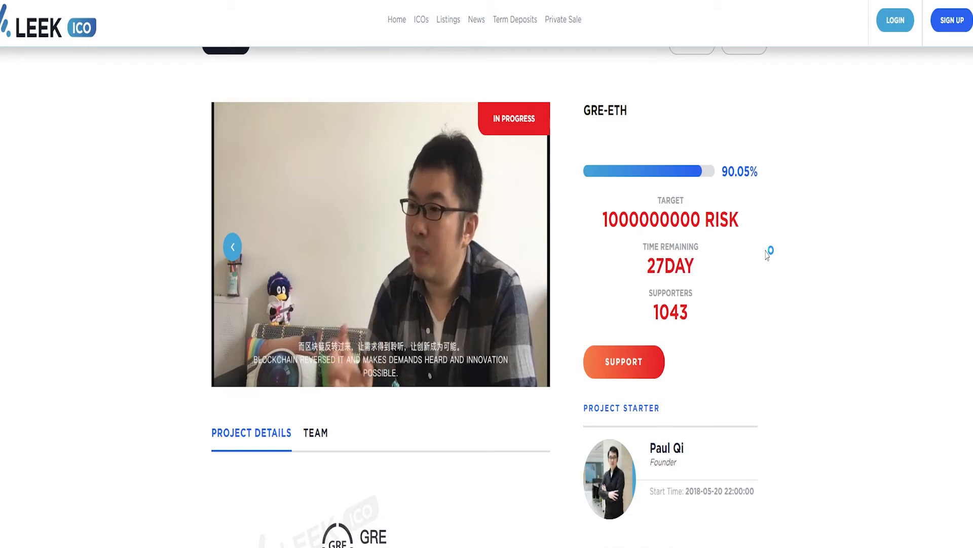
mouse_move(767, 251)
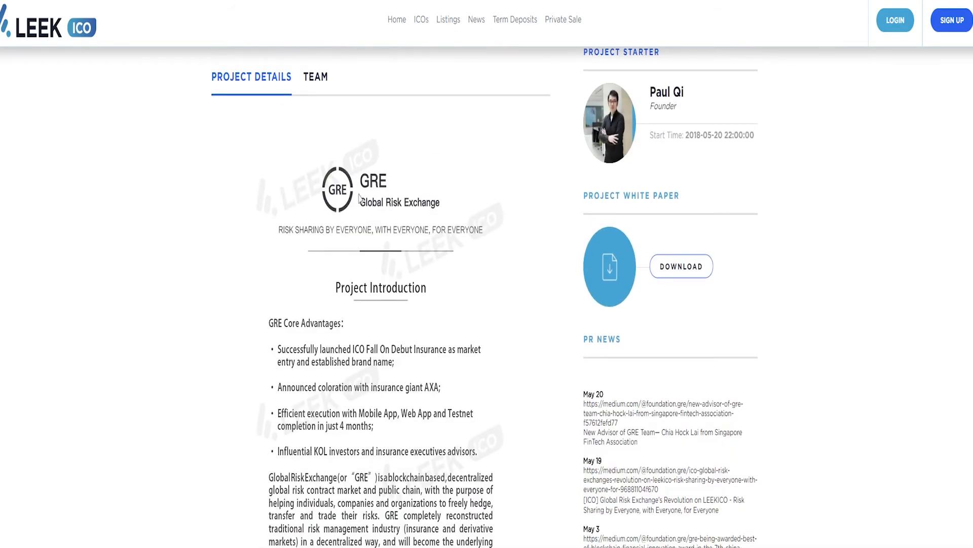
scroll("down", 3)
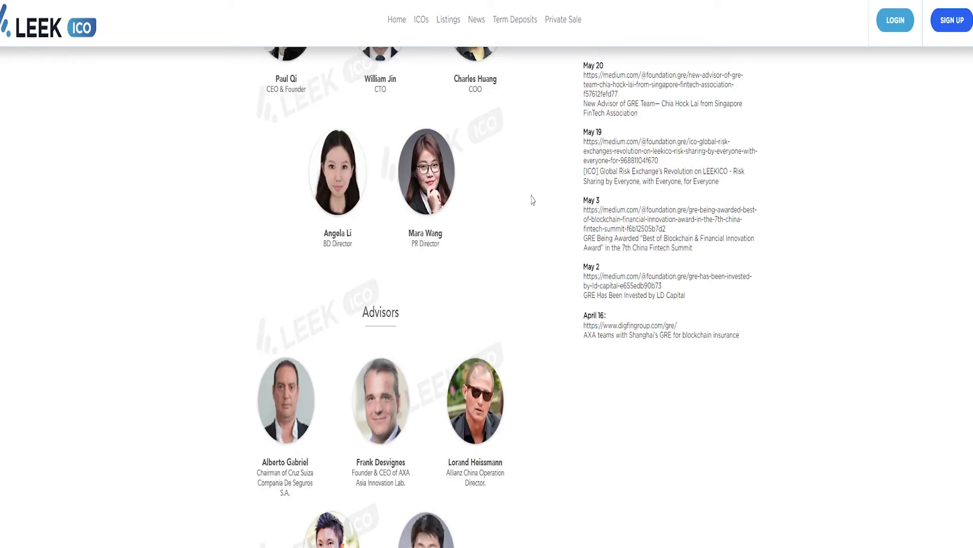
scroll("down", 3)
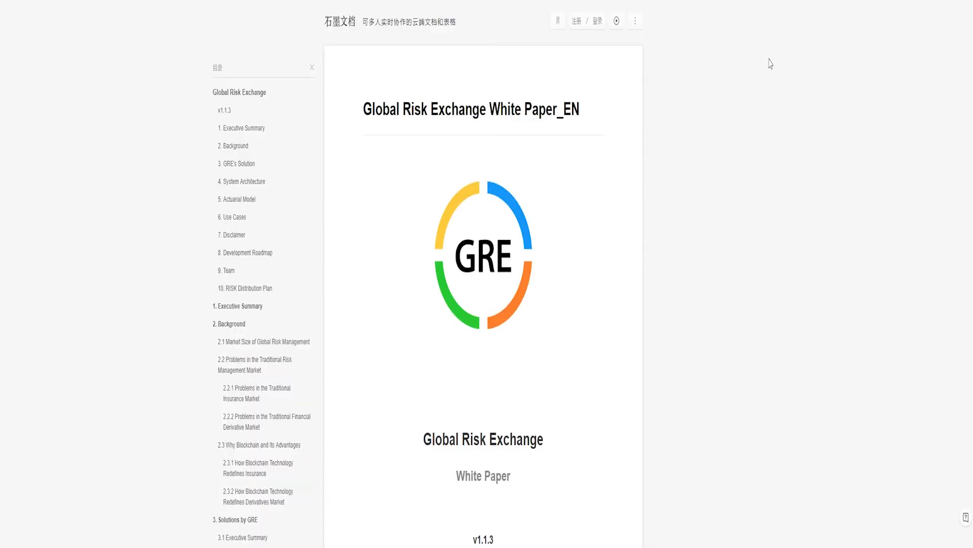
Step: Scroll the white paper past its cover to the Table of Contents and the Executive Summary
scroll("up", 3)
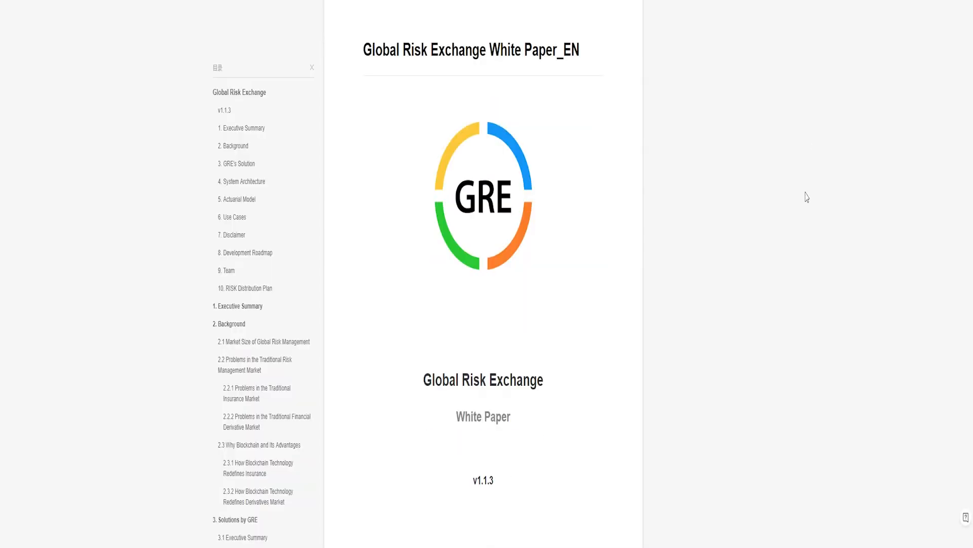
scroll("down", 3)
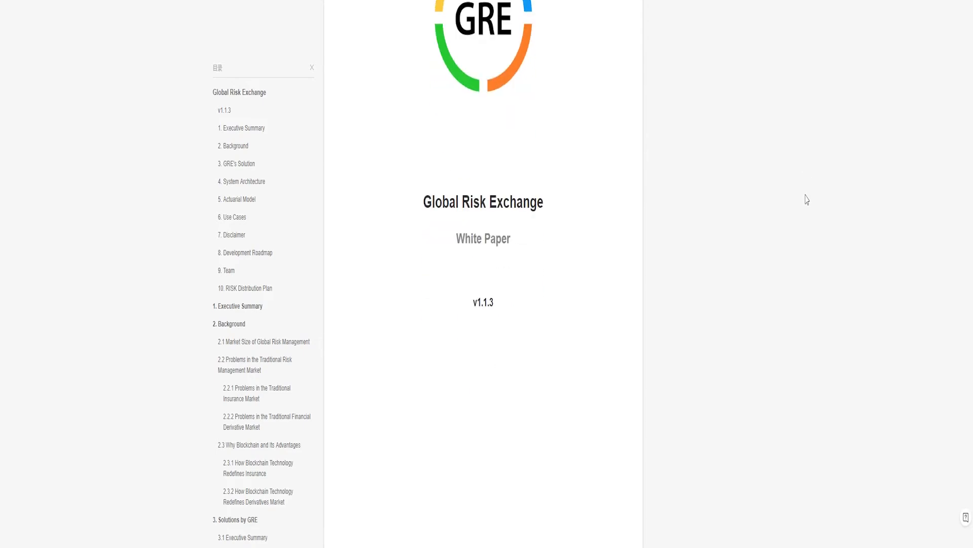
scroll("down", 3)
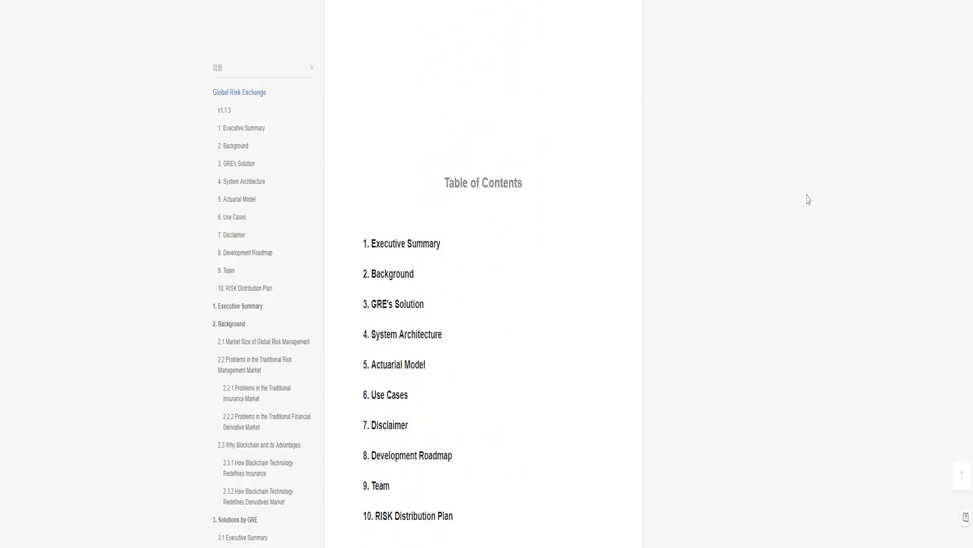
scroll("up", 3)
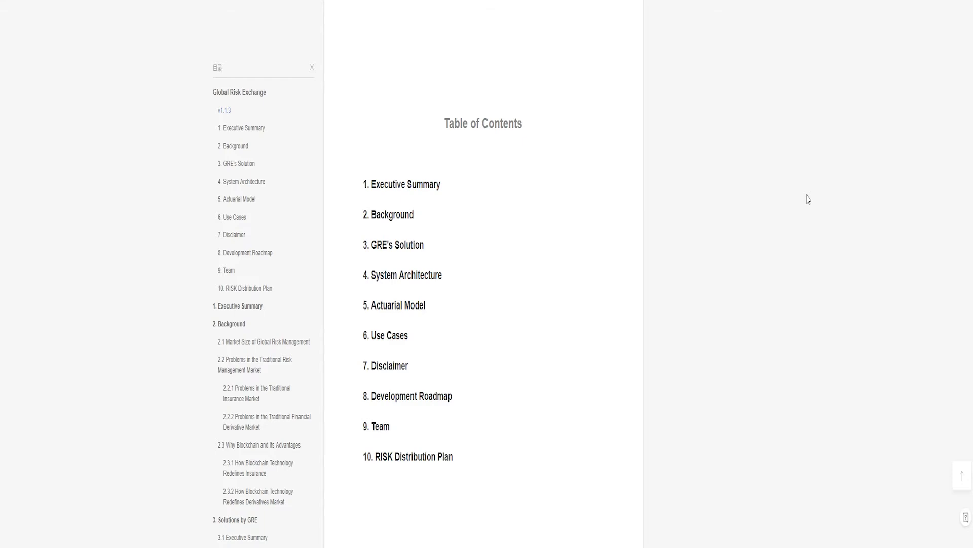
scroll("down", 3)
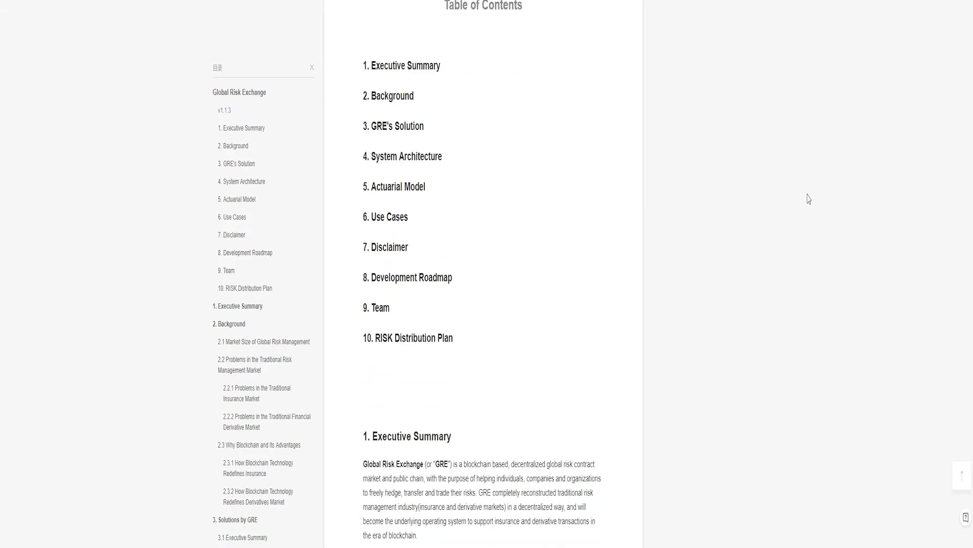
scroll("down", 3)
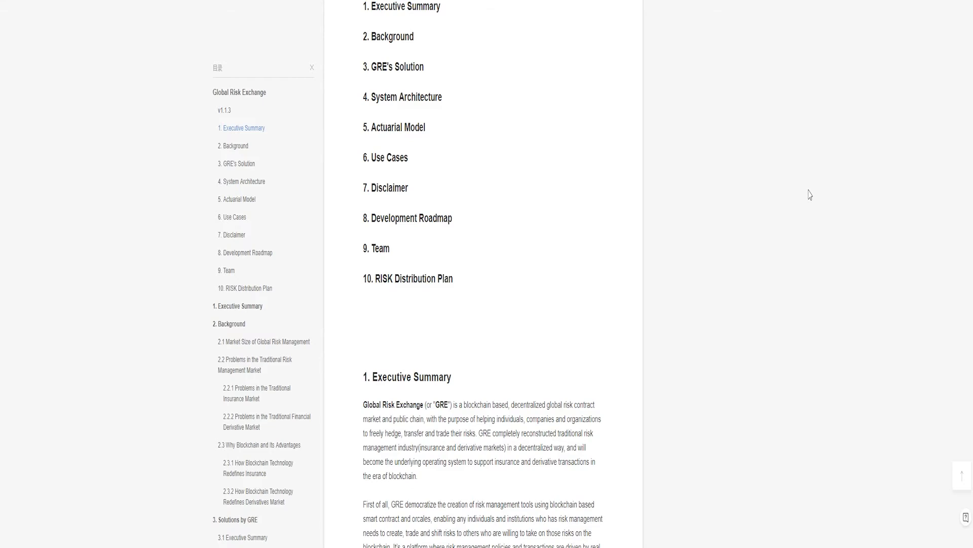
Step: Scroll through section 2.2 on the problems of the traditional insurance market
scroll("down", 3)
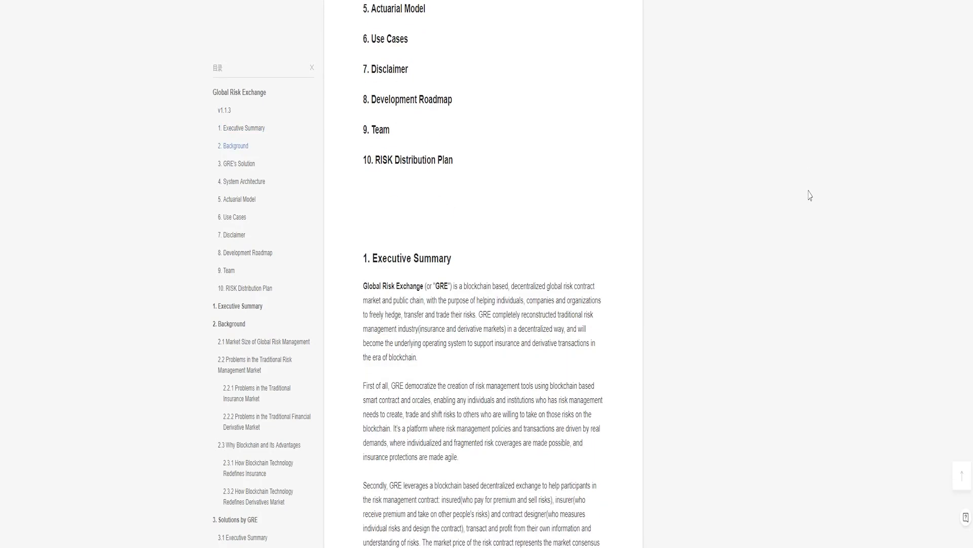
scroll("down", 3)
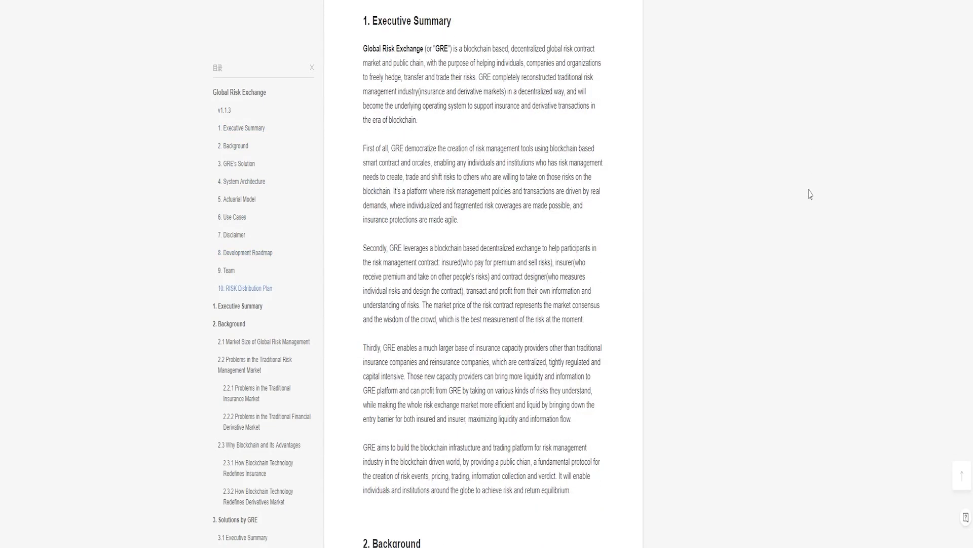
scroll("down", 3)
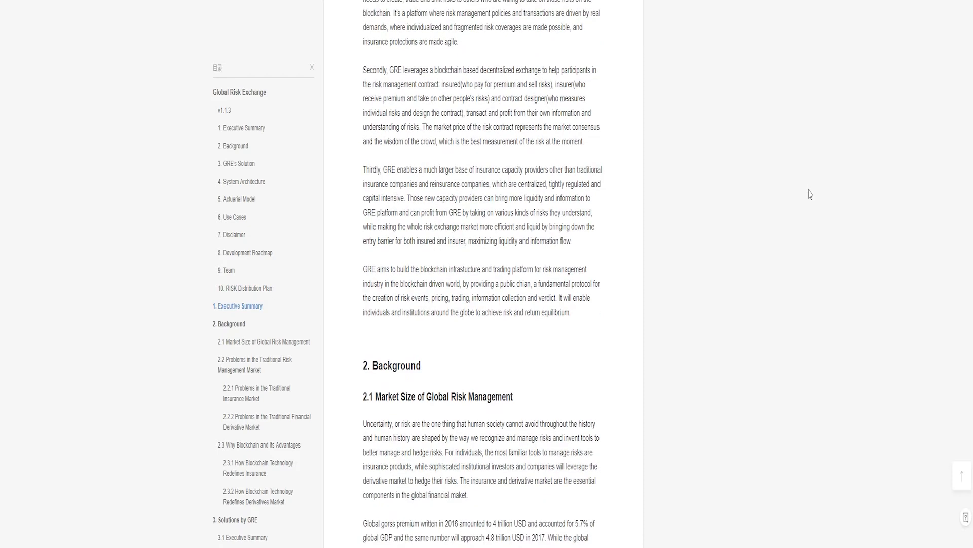
scroll("down", 3)
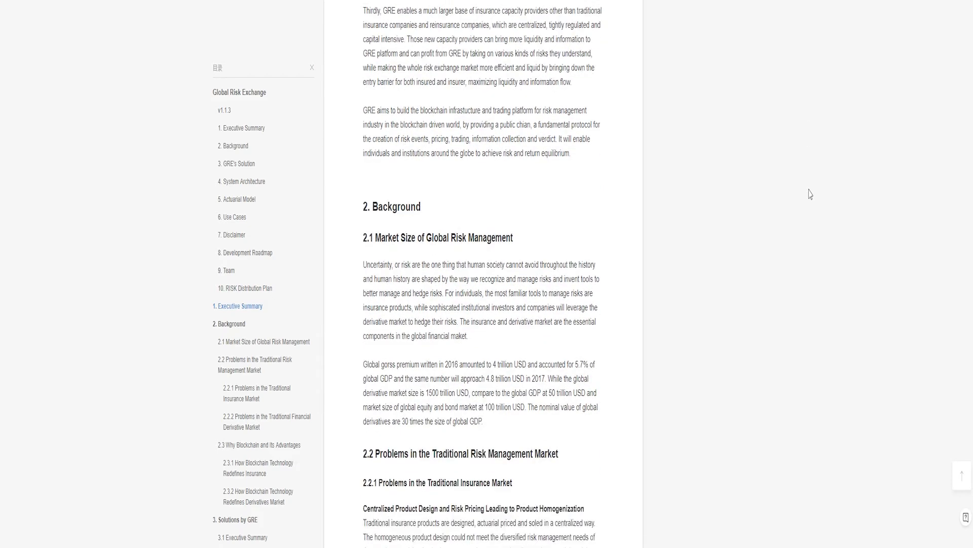
scroll("down", 3)
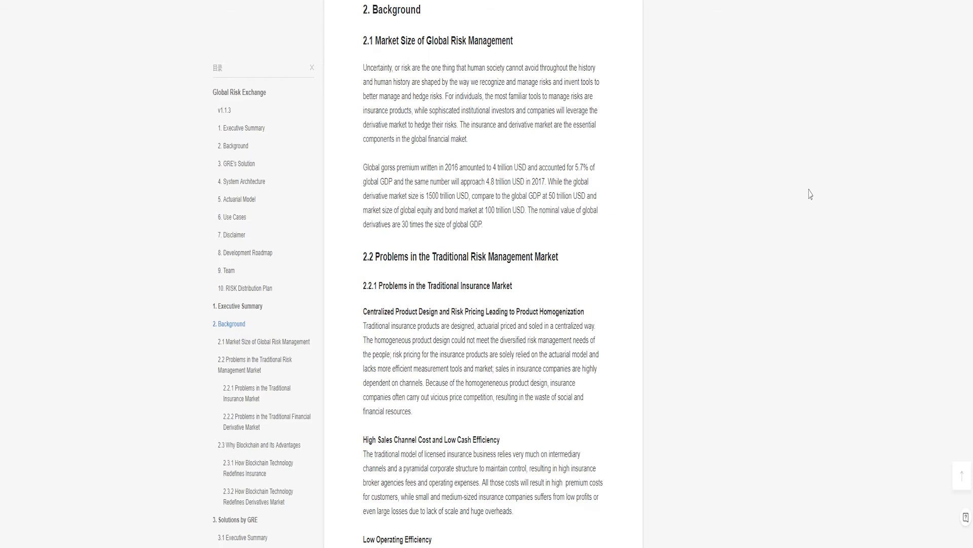
scroll("down", 3)
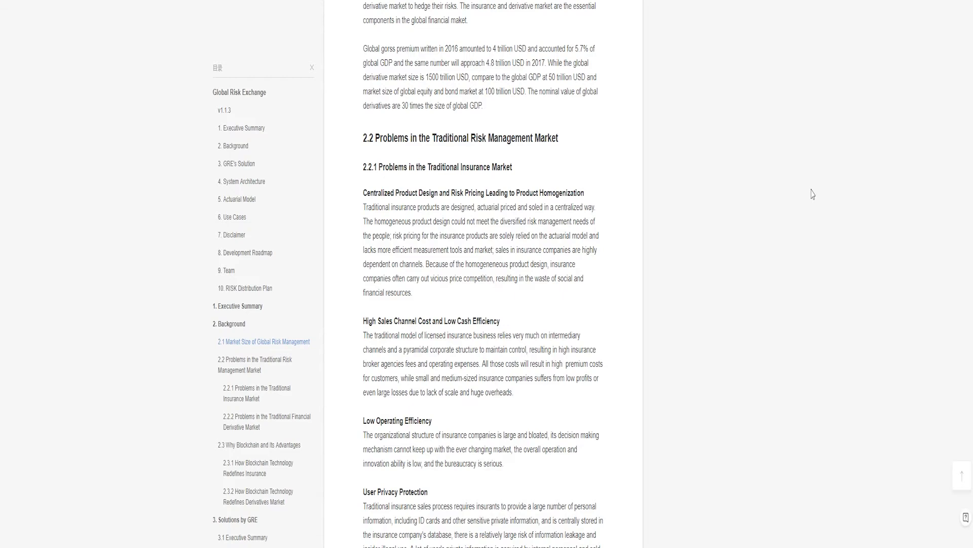
mouse_move(824, 192)
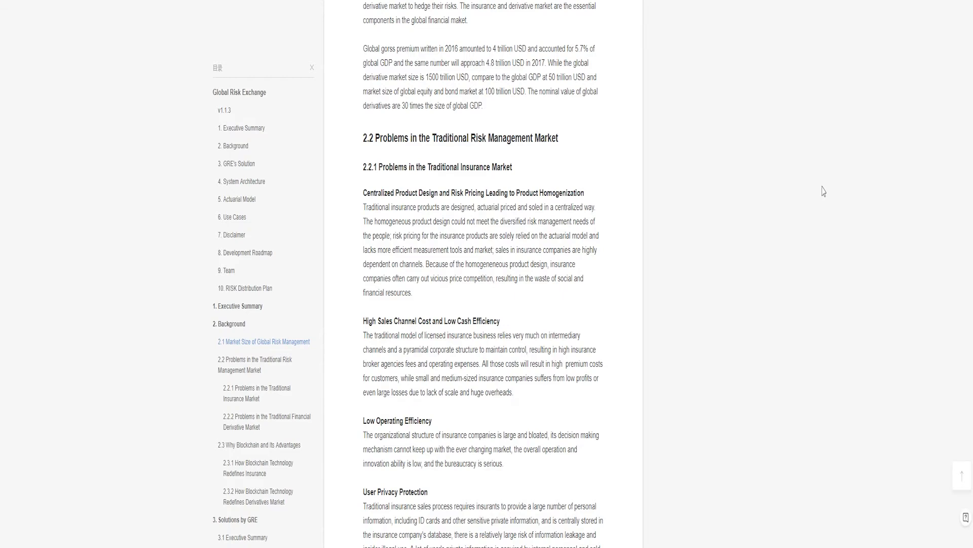
Step: Continue through section 2.3 on blockchain advantages until section 3, Solutions by GRE, appears
scroll("down", 3)
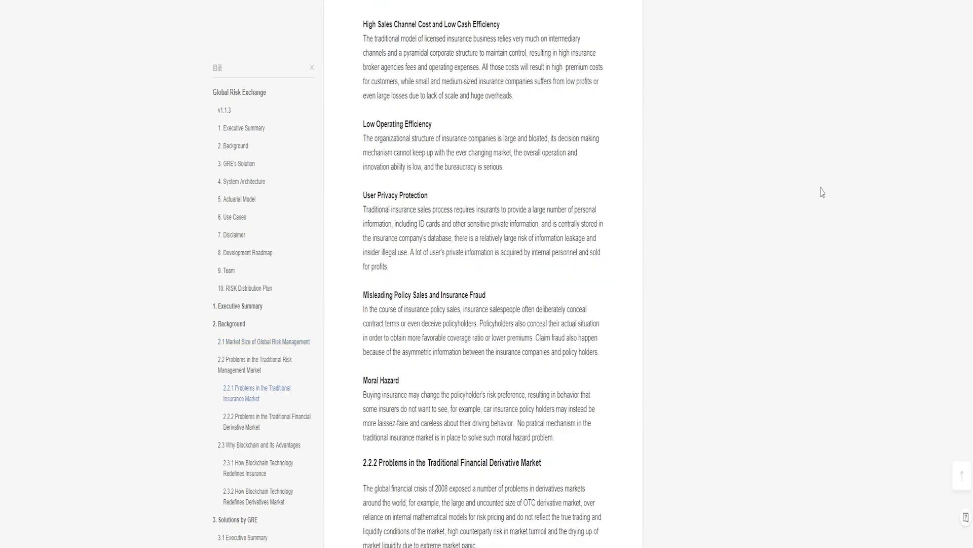
scroll("down", 3)
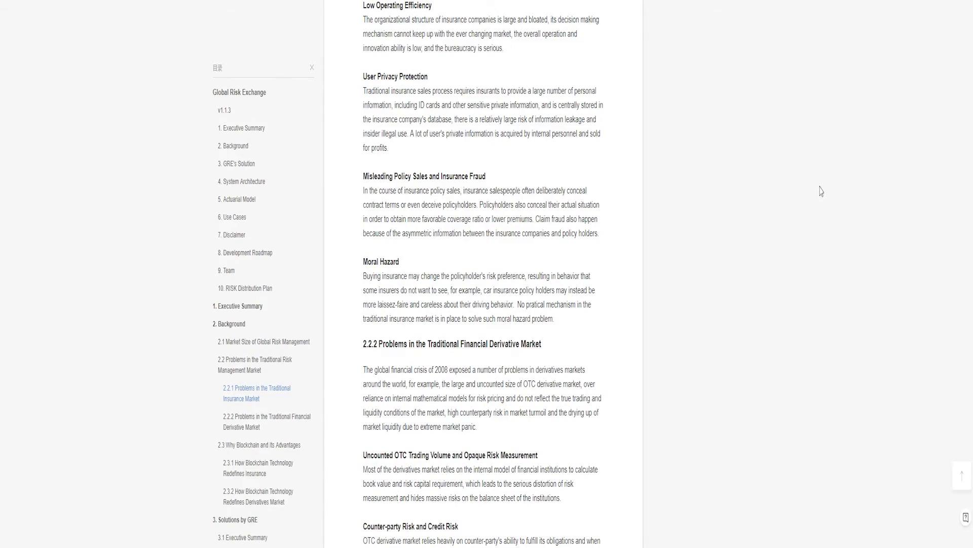
scroll("down", 3)
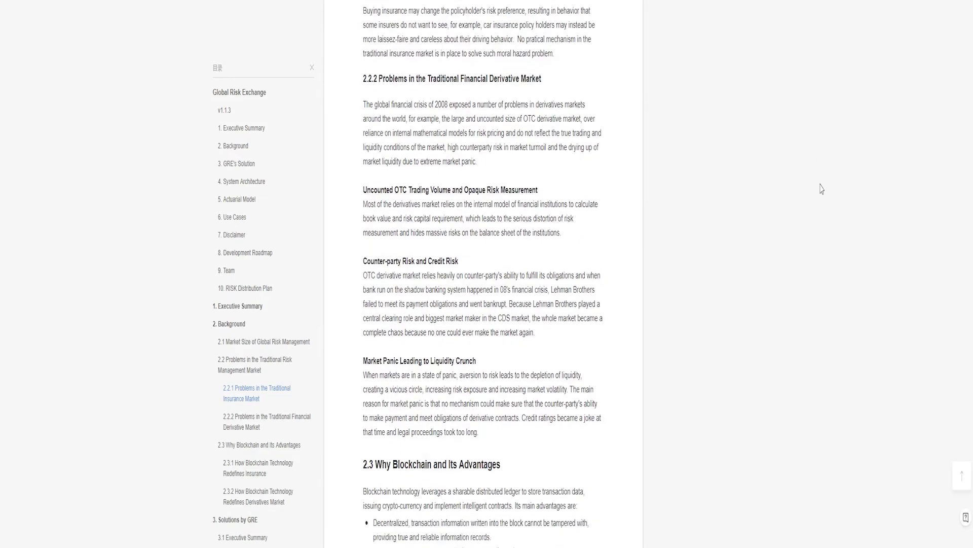
scroll("down", 3)
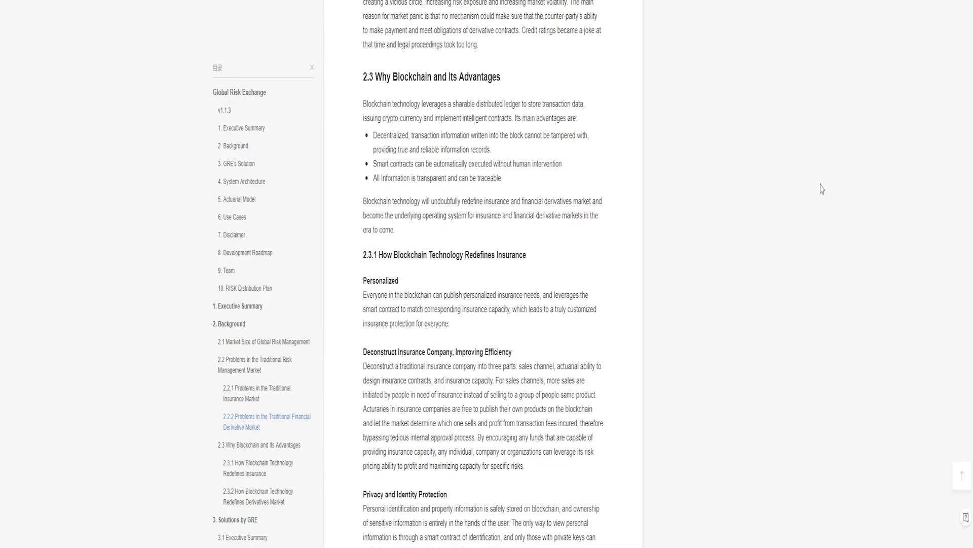
scroll("down", 3)
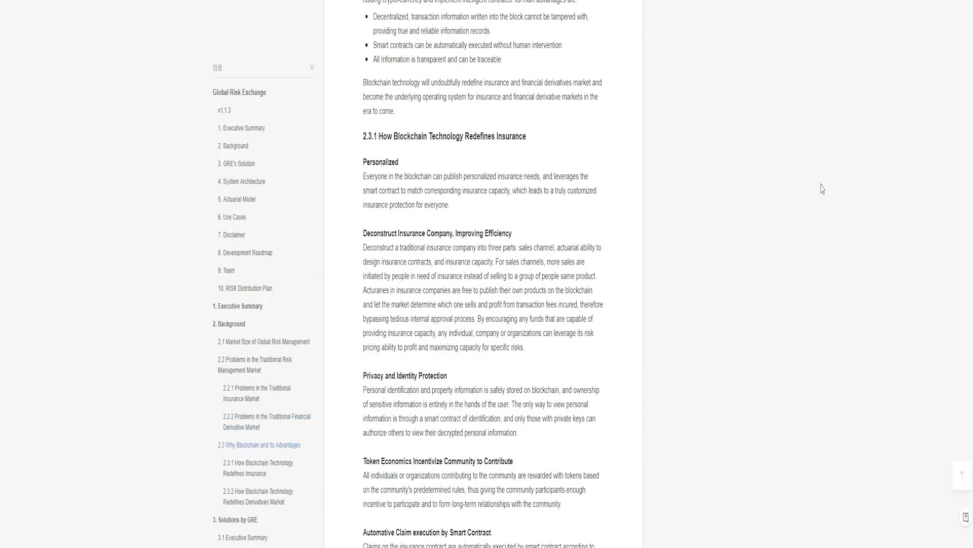
scroll("down", 3)
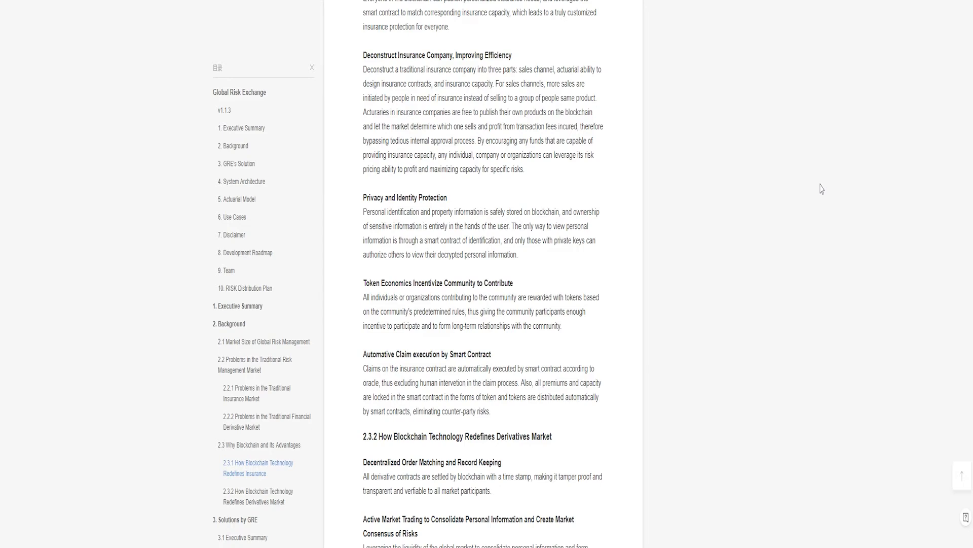
mouse_move(818, 182)
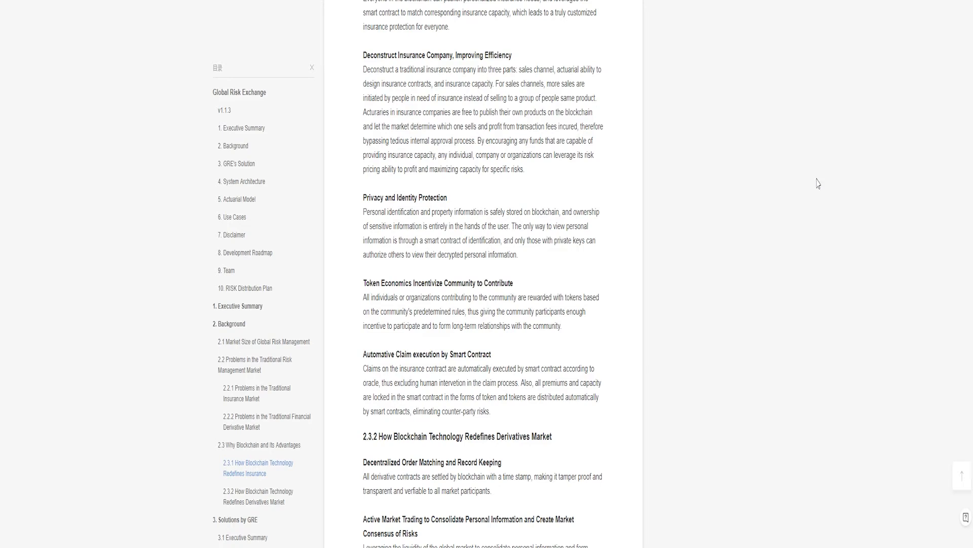
scroll("down", 3)
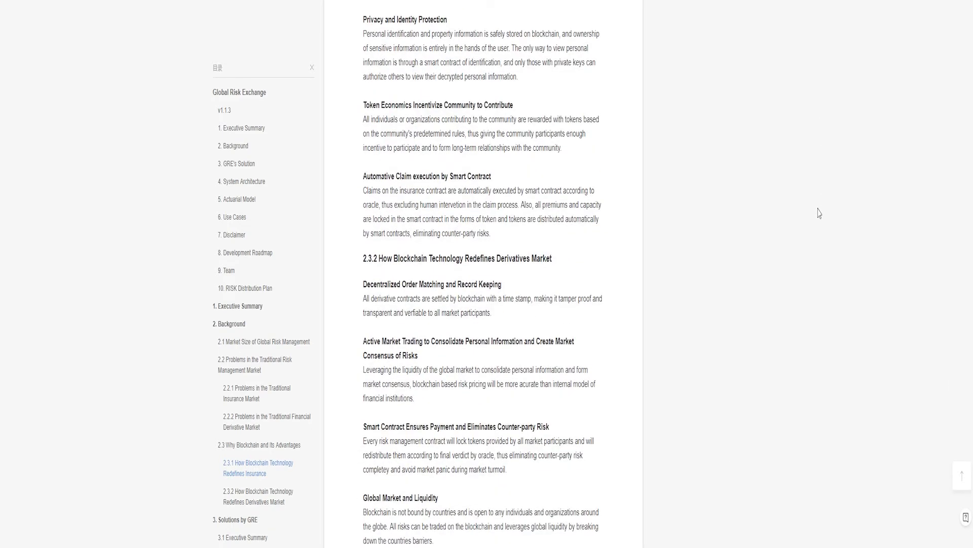
scroll("down", 3)
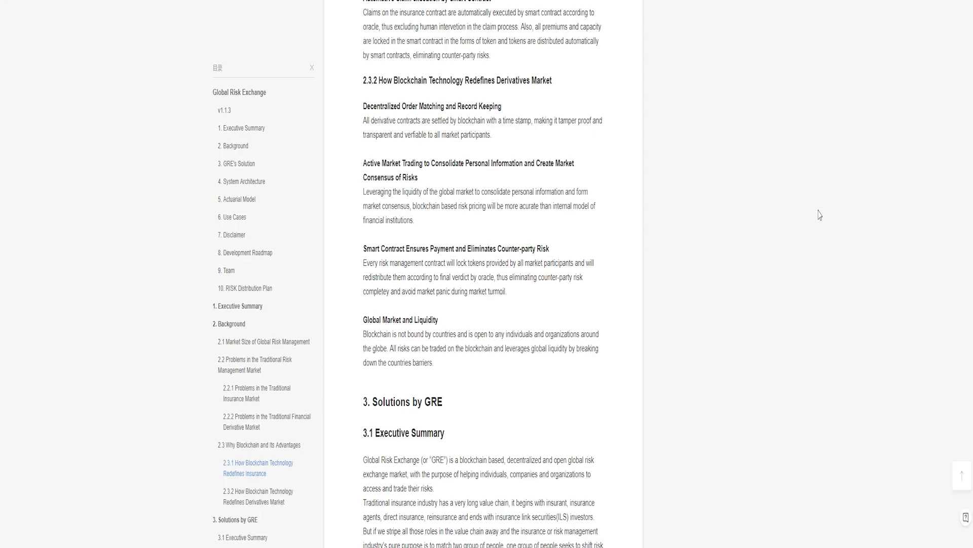
Step: Scroll through the first half of the Solutions by GRE subsections
scroll("down", 3)
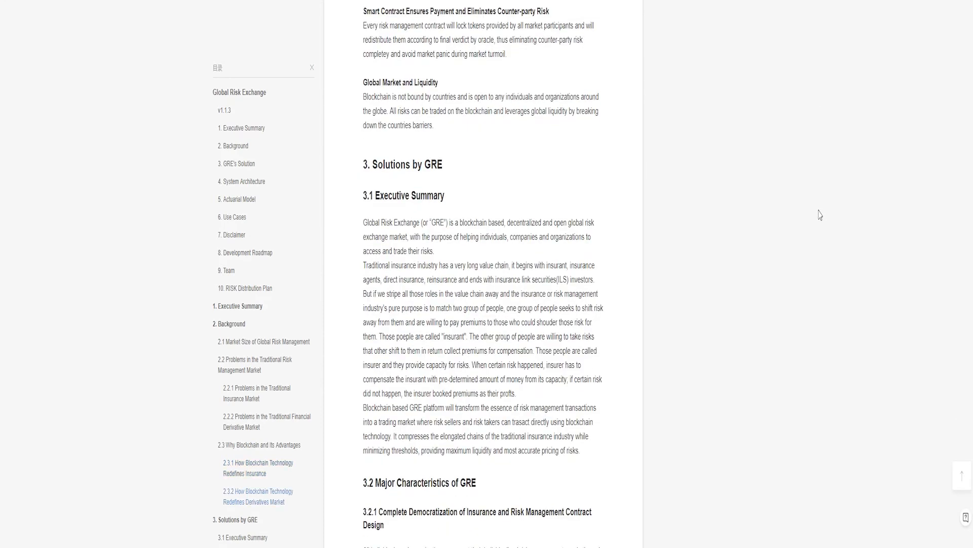
scroll("down", 3)
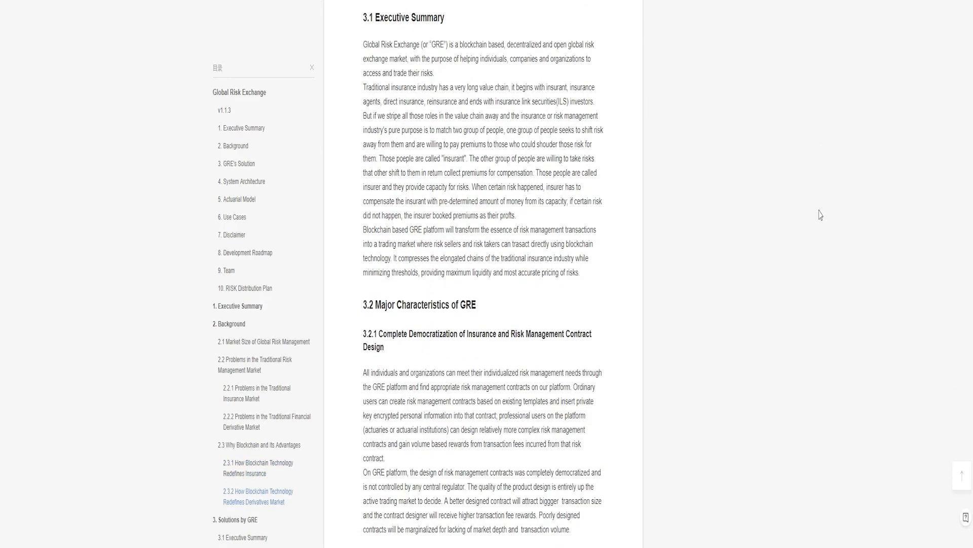
scroll("down", 3)
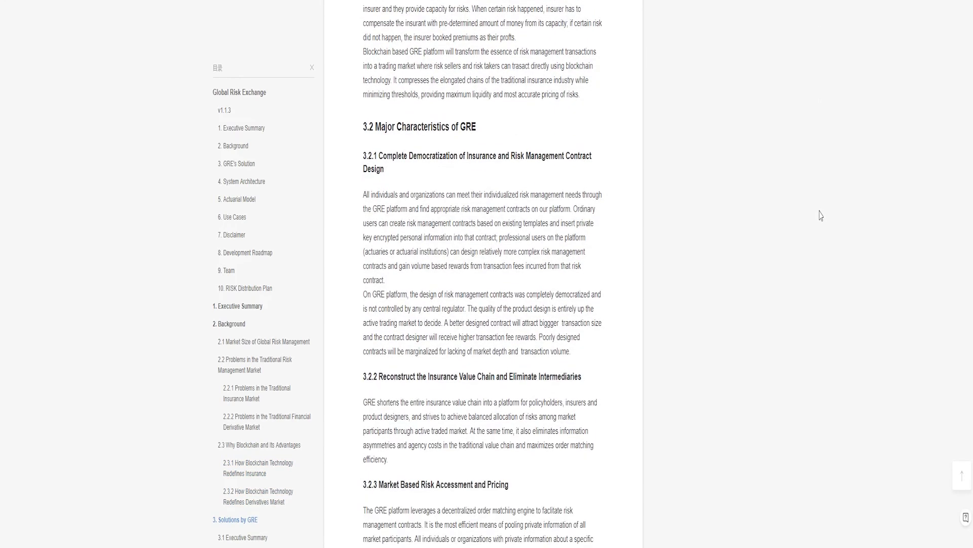
scroll("down", 3)
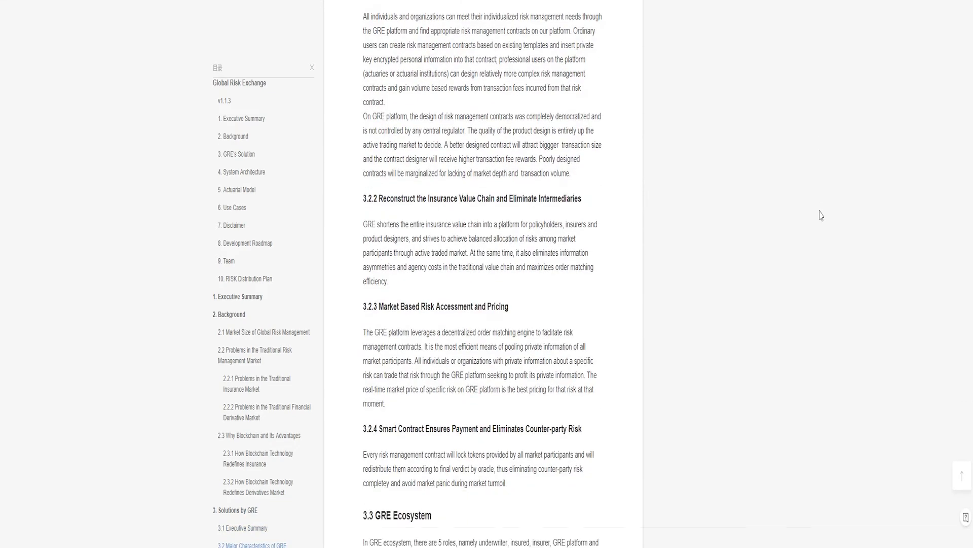
scroll("down", 3)
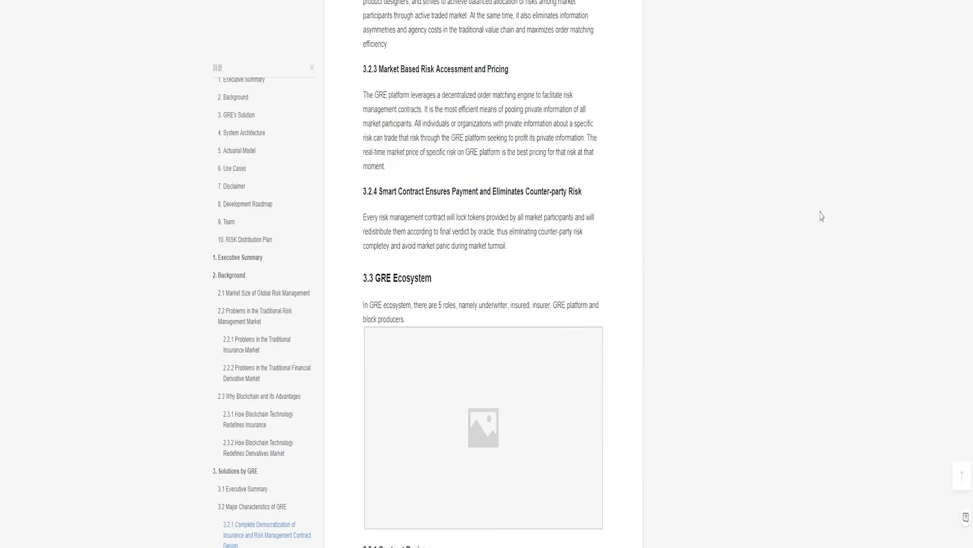
scroll("down", 3)
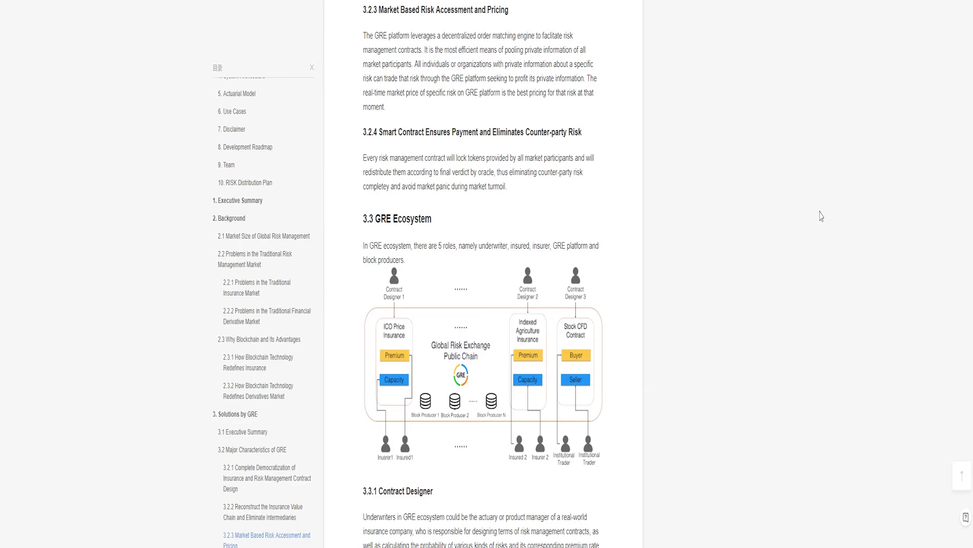
scroll("down", 3)
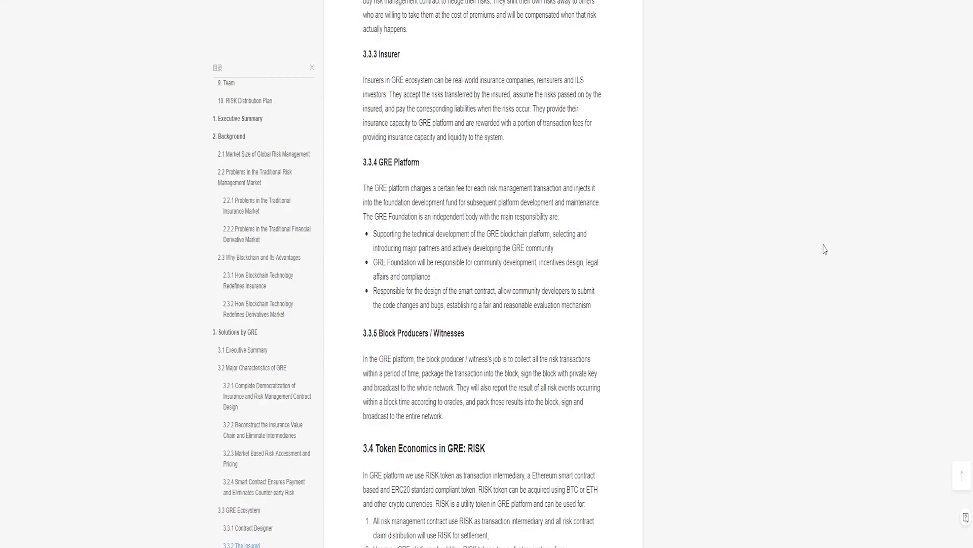
scroll("down", 3)
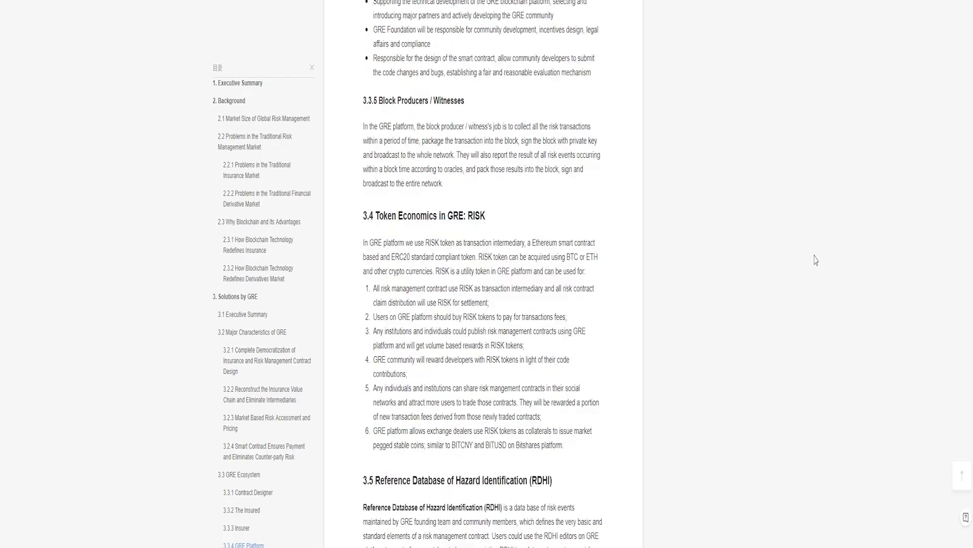
Step: Continue through the remaining Solutions subsections to section 4, GRE System Architecture, and its diagram
scroll("down", 3)
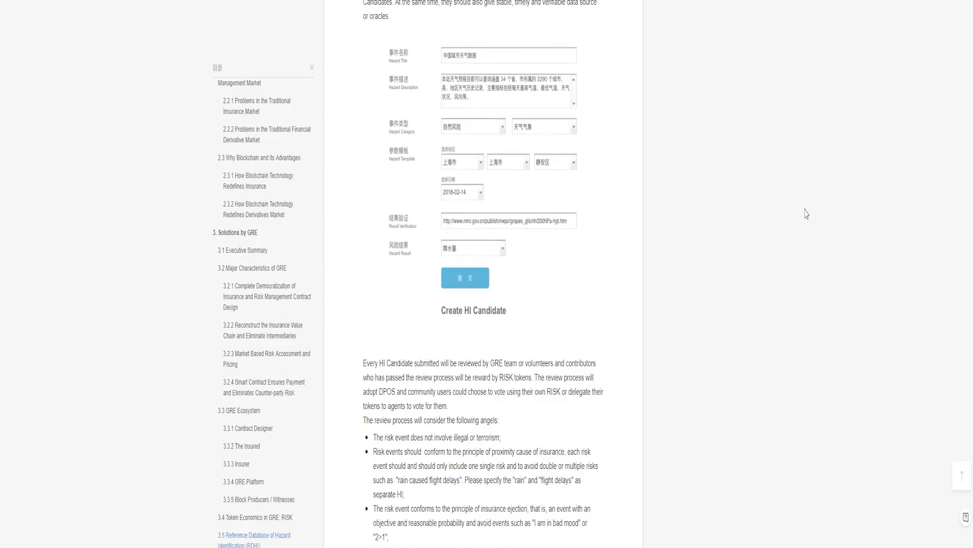
scroll("down", 3)
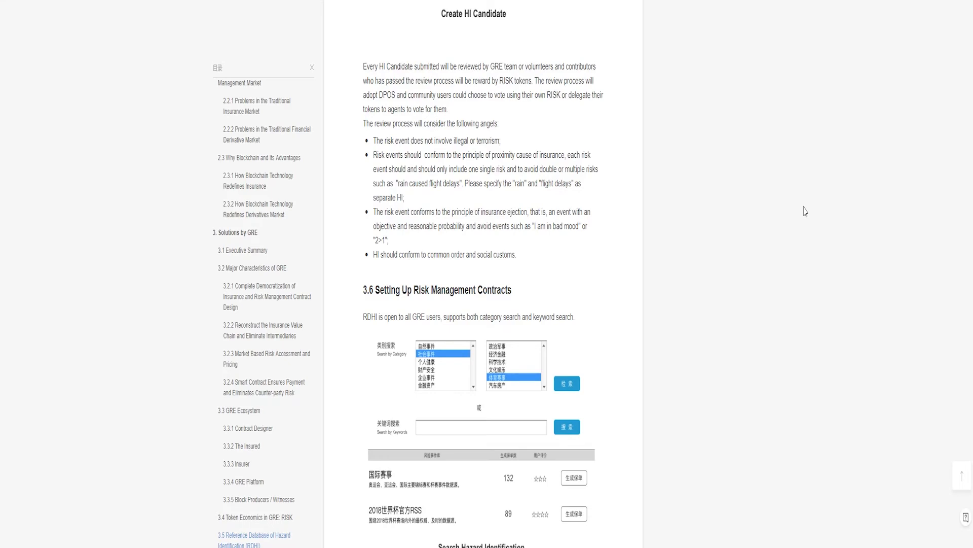
scroll("down", 3)
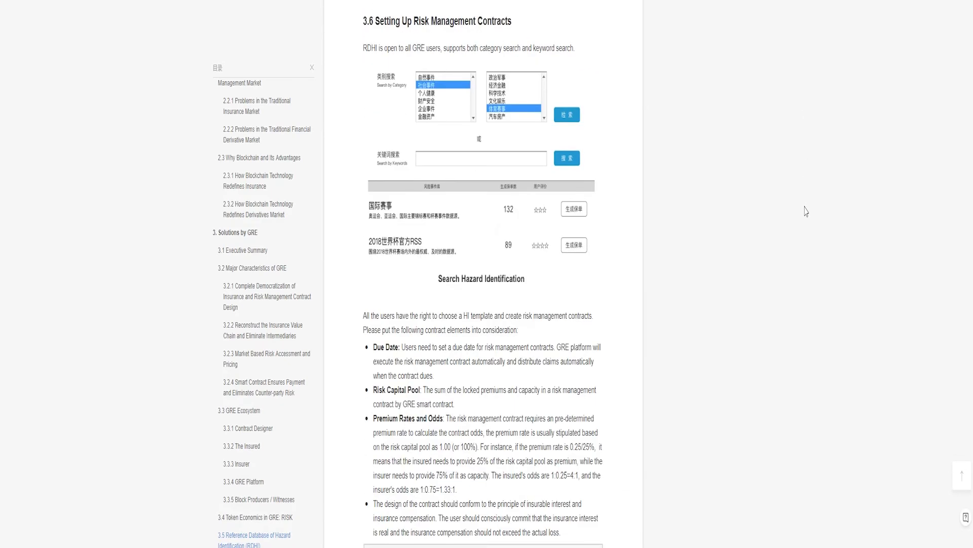
scroll("down", 3)
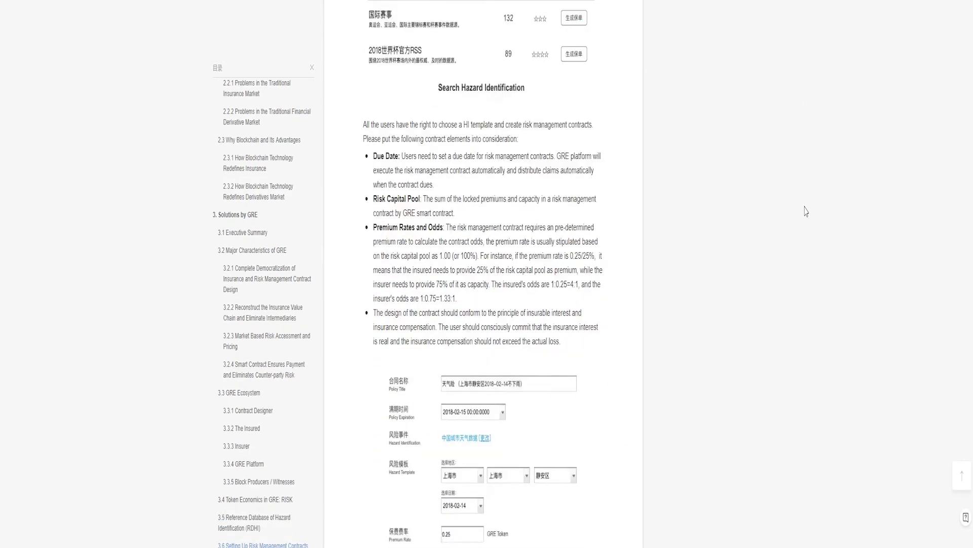
scroll("down", 3)
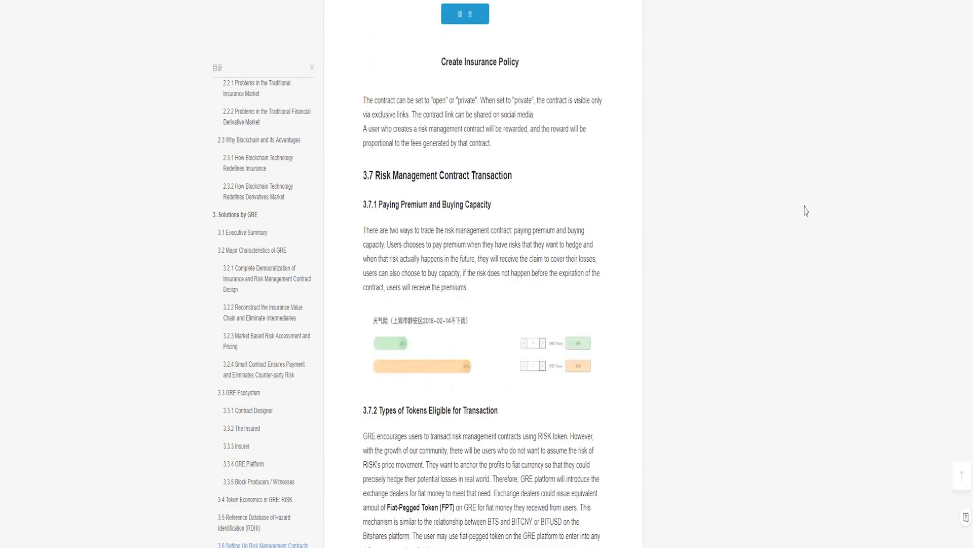
scroll("down", 3)
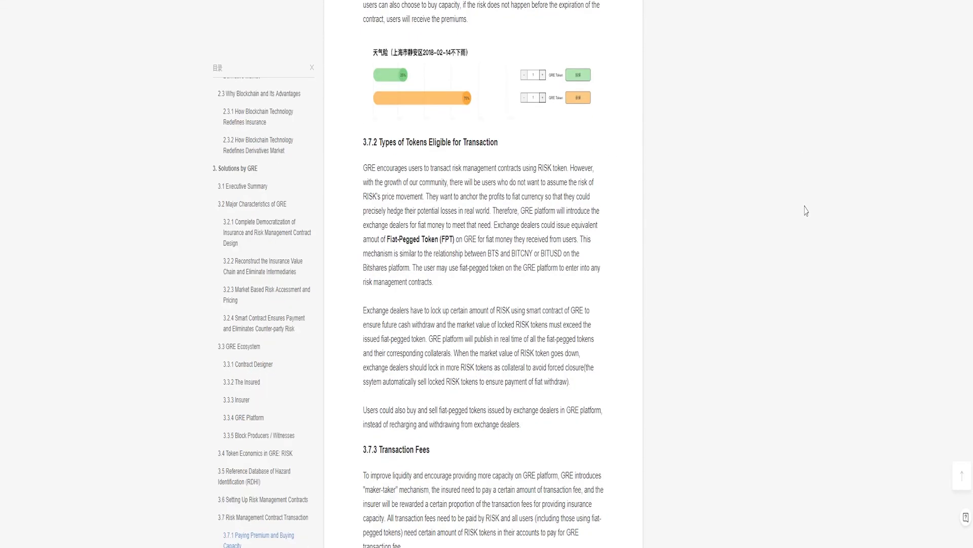
scroll("down", 3)
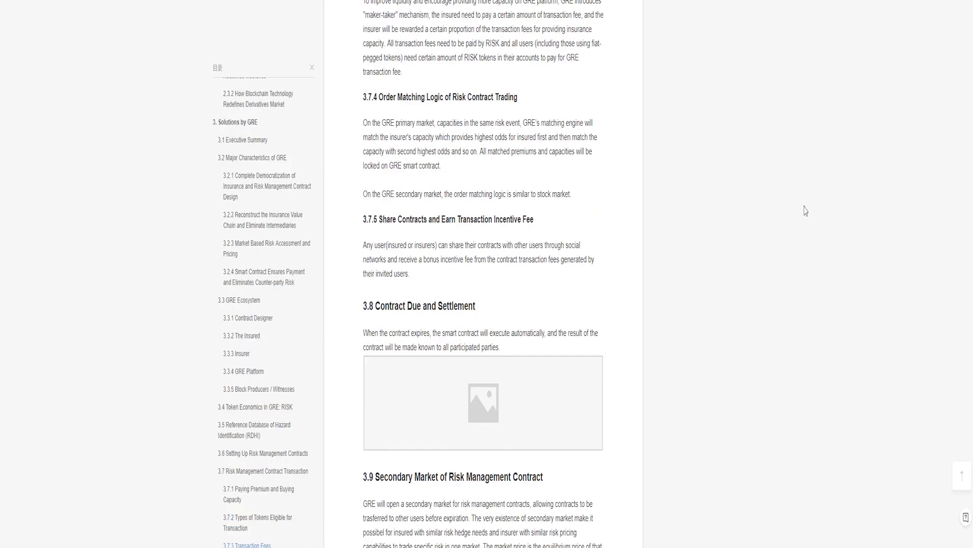
scroll("down", 3)
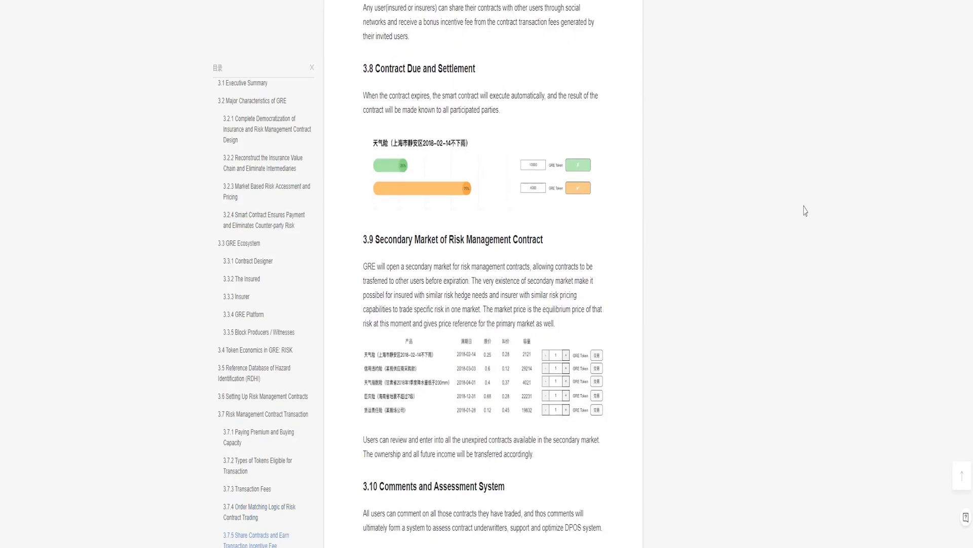
scroll("down", 3)
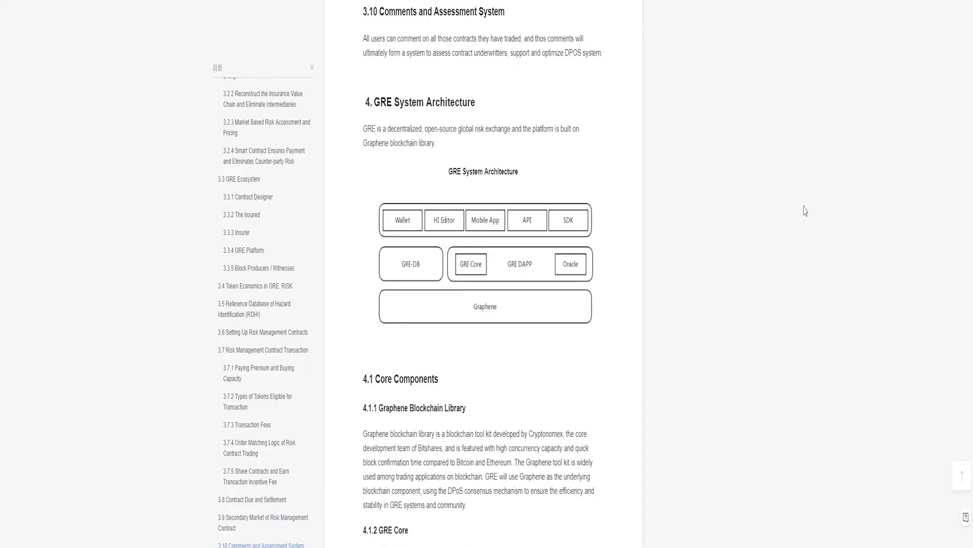
Step: Scroll through section 4's system architecture into section 6 Use Cases
scroll("down", 3)
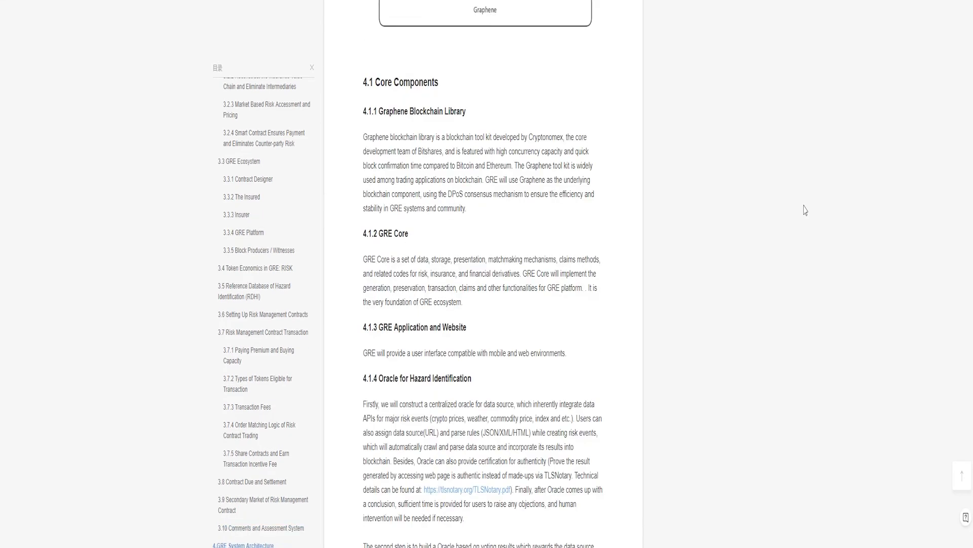
scroll("down", 3)
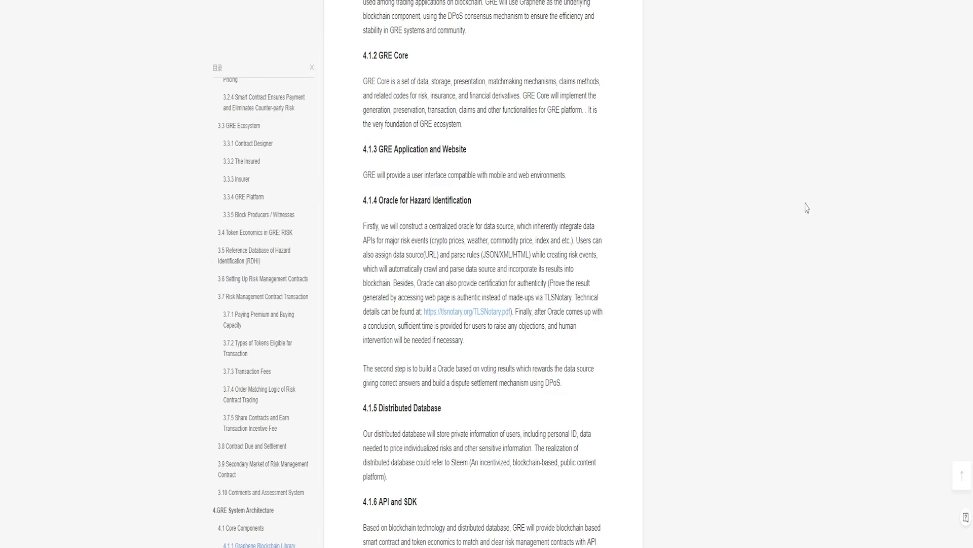
scroll("down", 3)
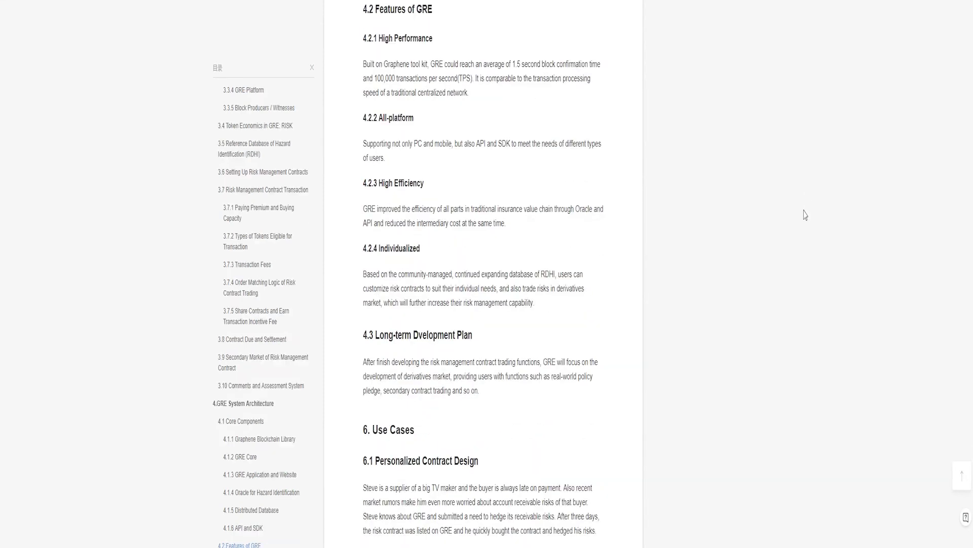
scroll("down", 3)
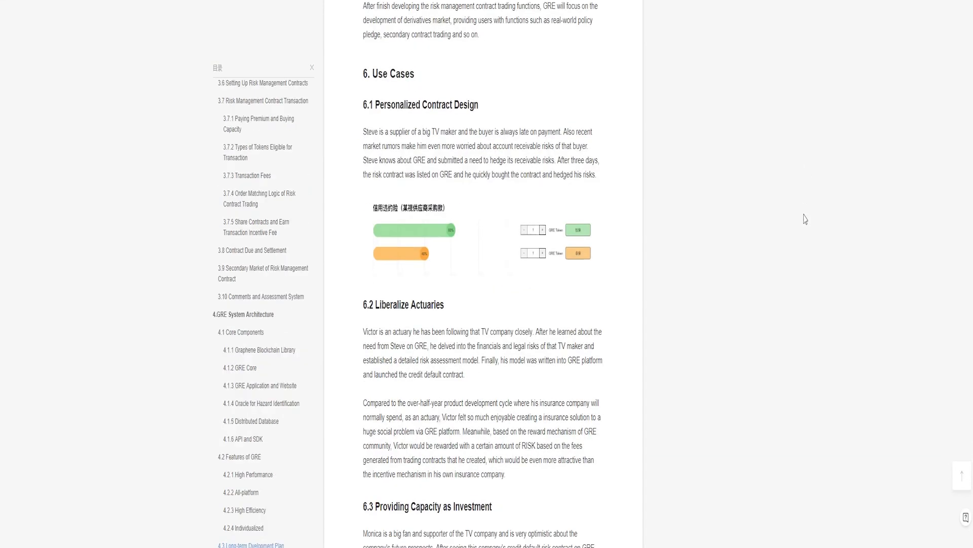
Step: Continue through the use cases until section 7 Legal Structures and Disclaimers appears
scroll("down", 3)
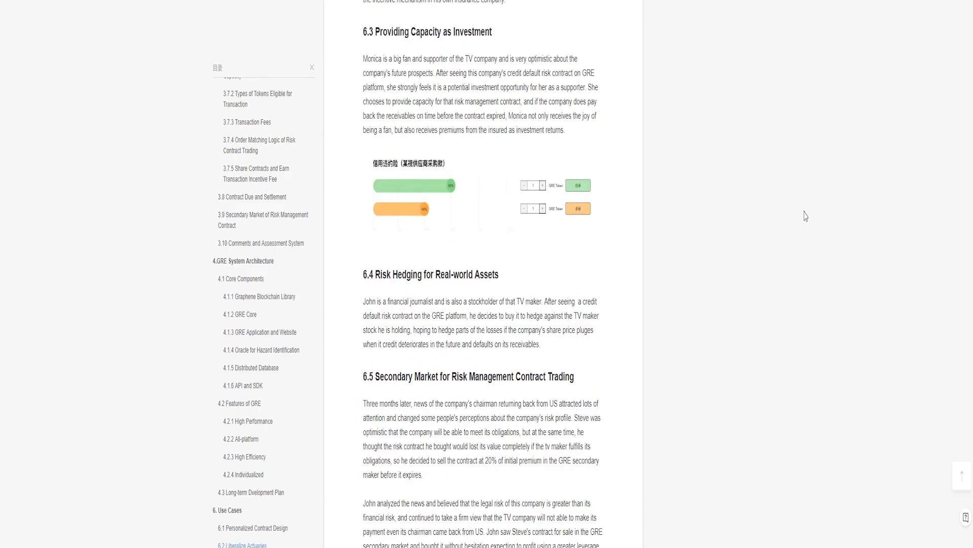
scroll("down", 3)
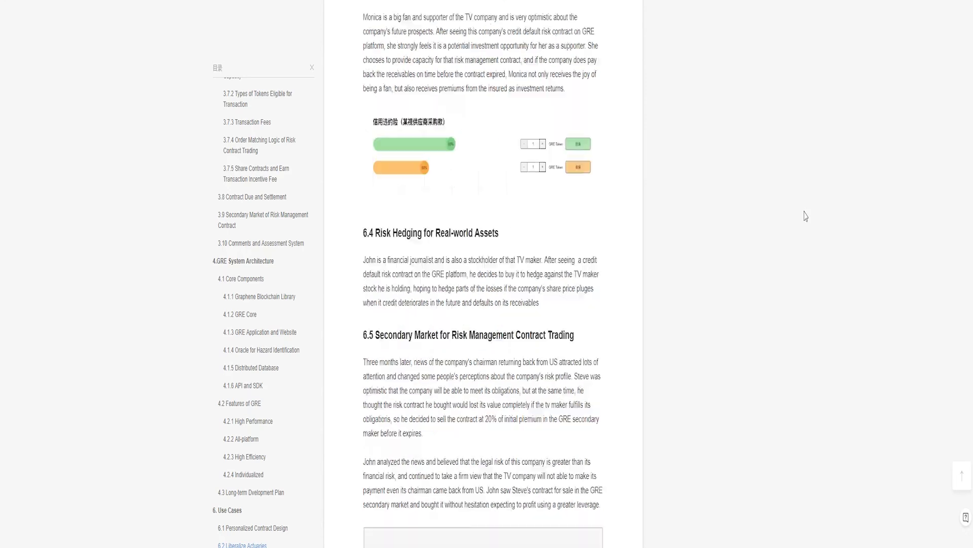
scroll("down", 3)
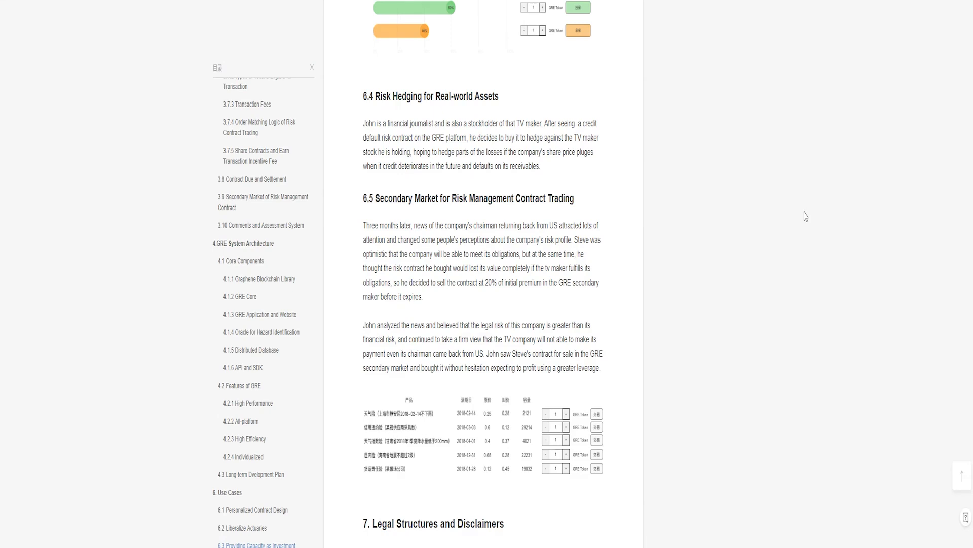
scroll("down", 3)
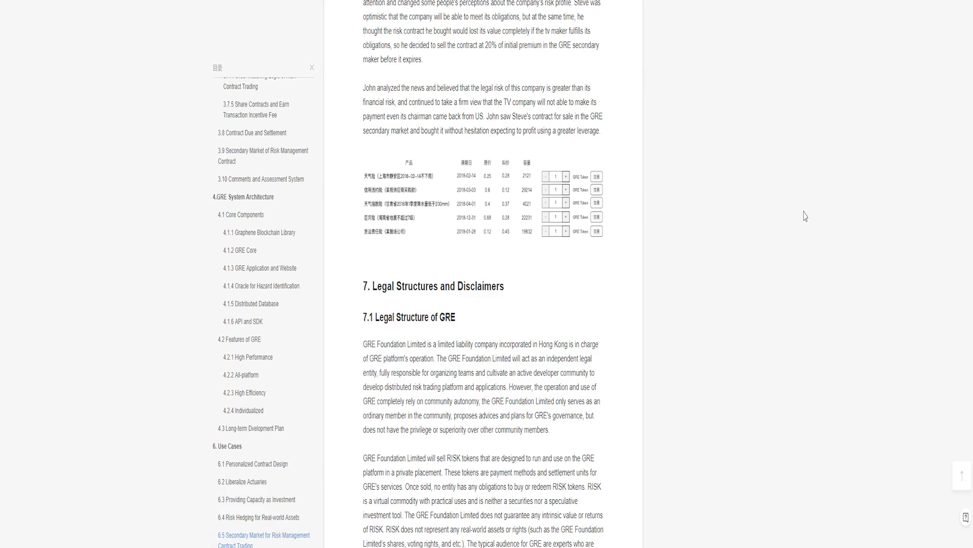
Step: Scroll through sections 7.2, 7.3 and 8's budget to the 2019 Q1 roadmap and 9.1 Team heading
scroll("down", 3)
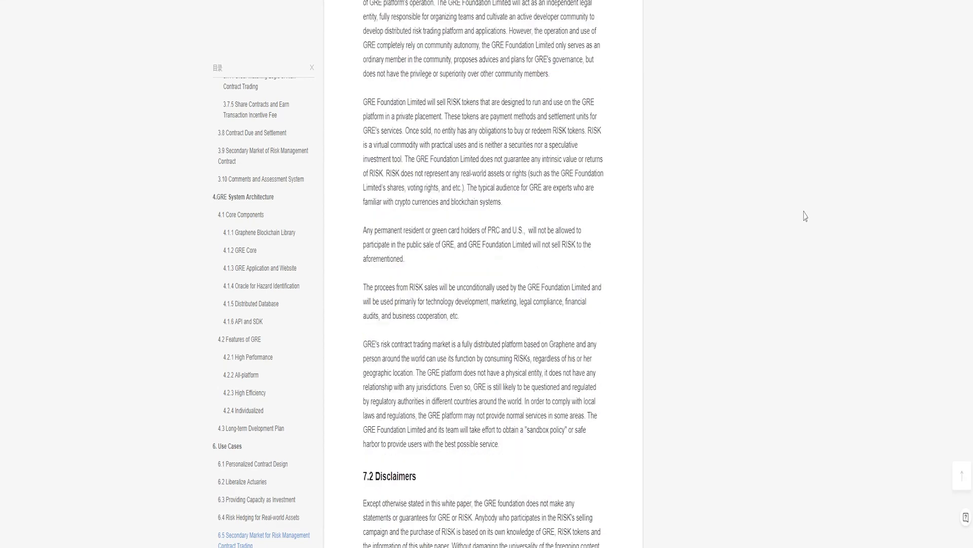
scroll("down", 3)
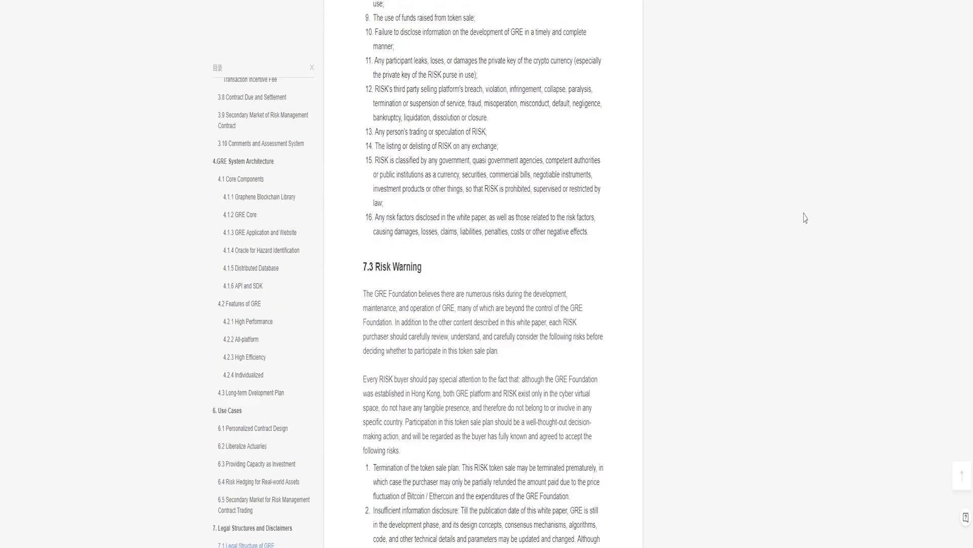
scroll("down", 3)
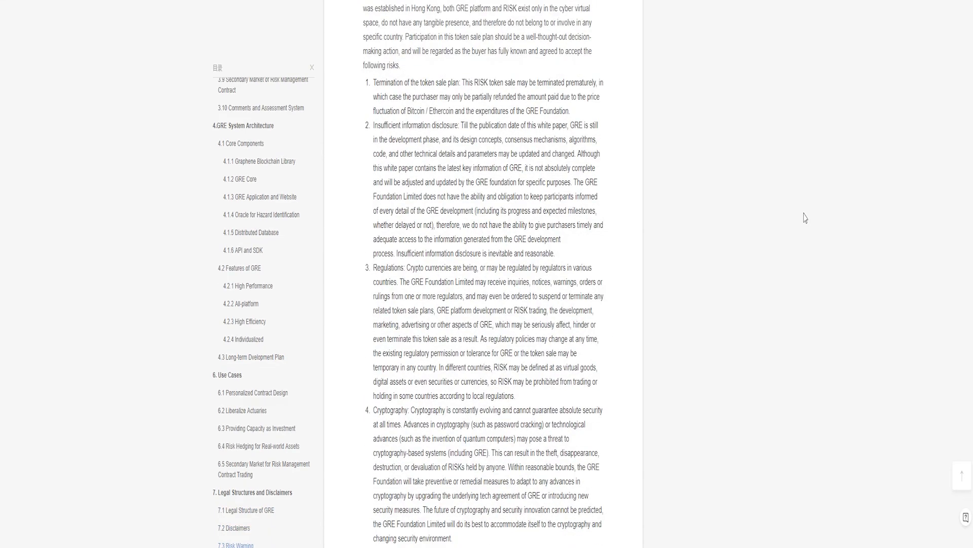
scroll("down", 3)
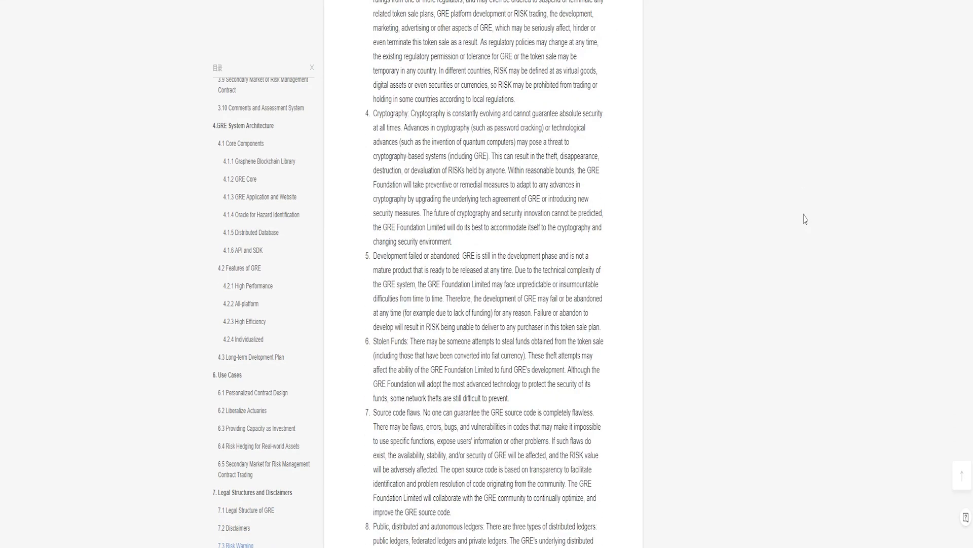
scroll("down", 3)
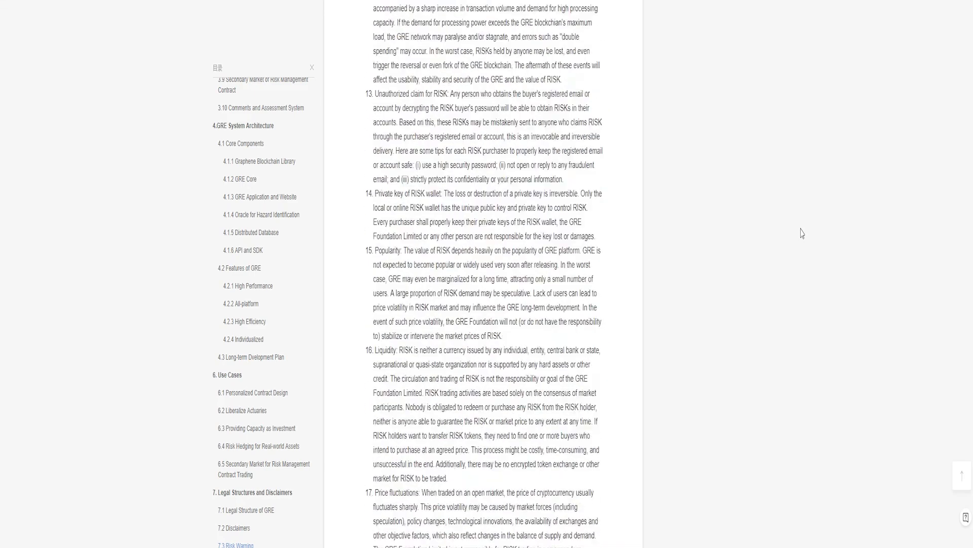
scroll("down", 3)
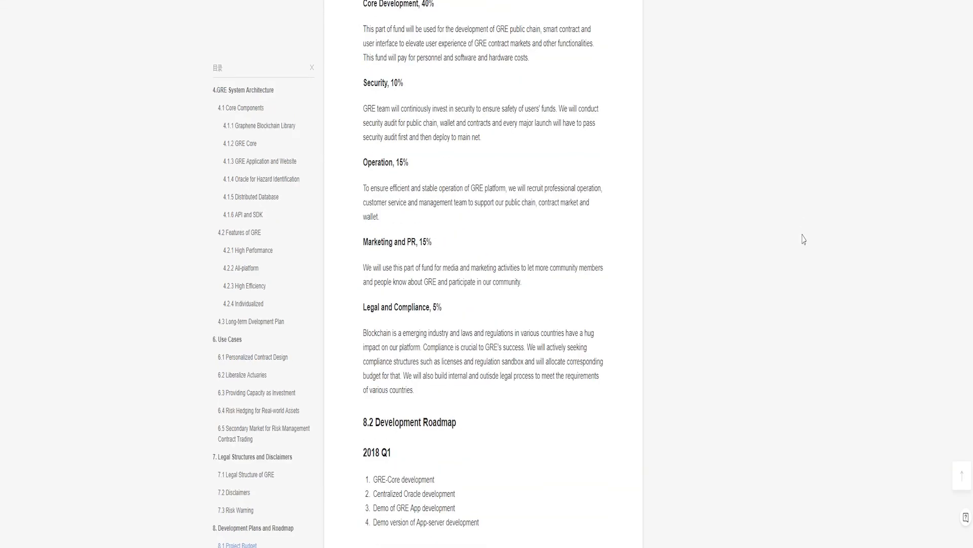
scroll("down", 3)
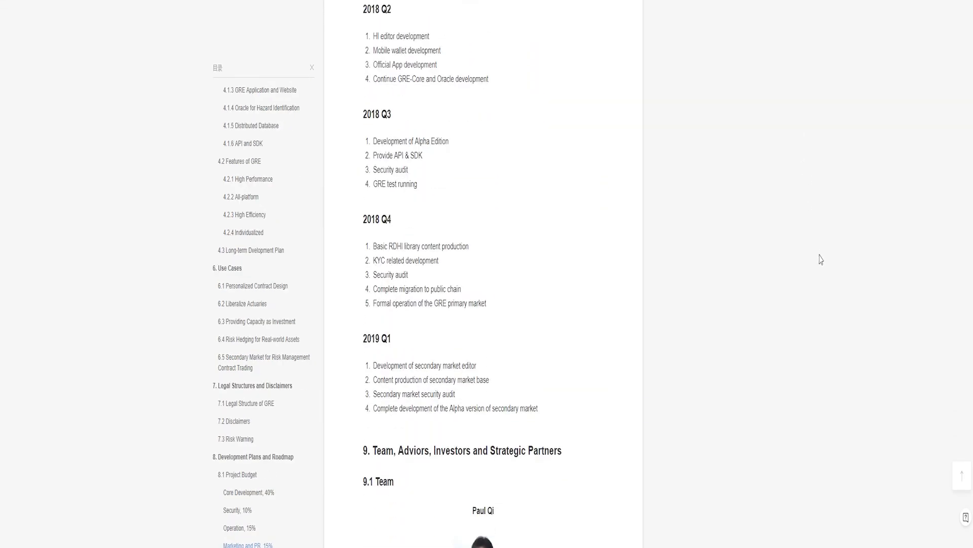
Step: Scroll past section 9's team, advisor and investor profiles until section 10 RISK Token shows
scroll("down", 3)
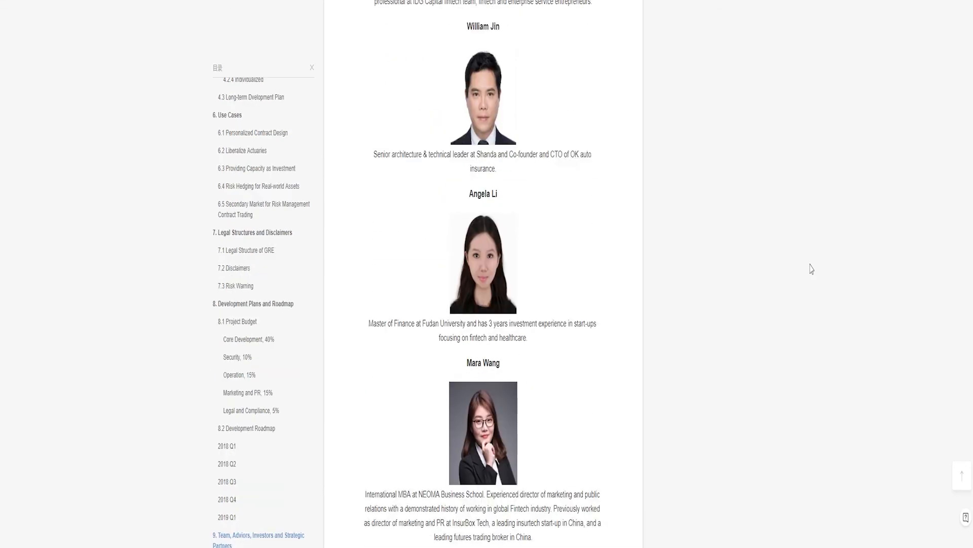
scroll("down", 3)
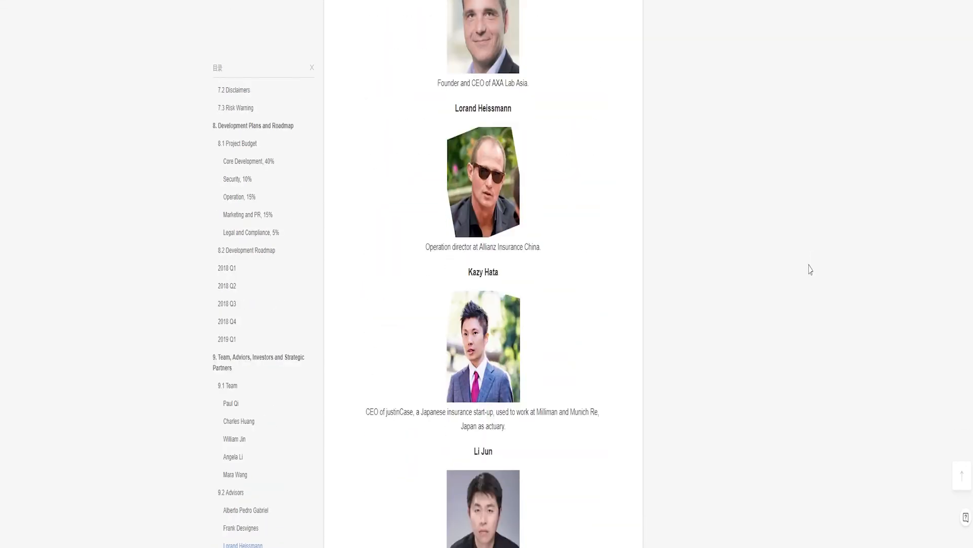
scroll("down", 3)
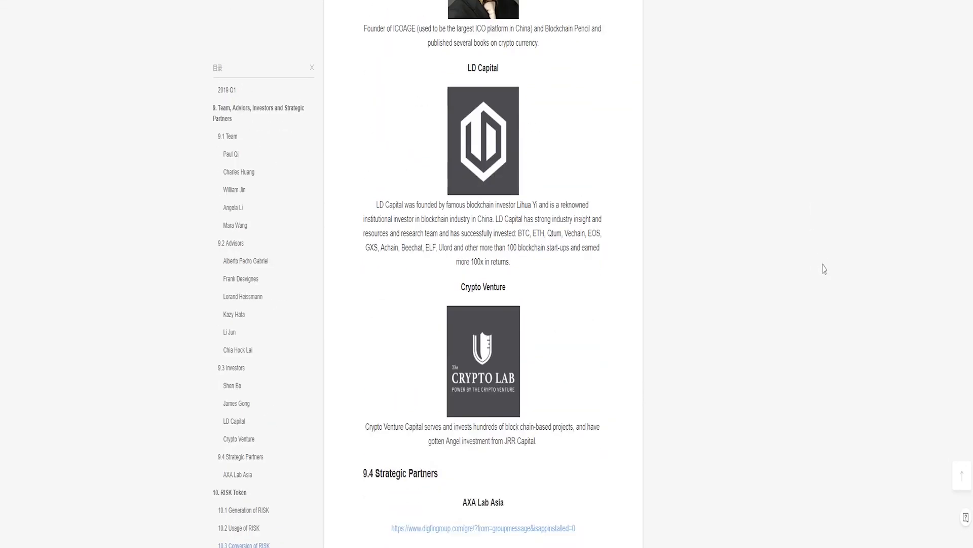
scroll("down", 3)
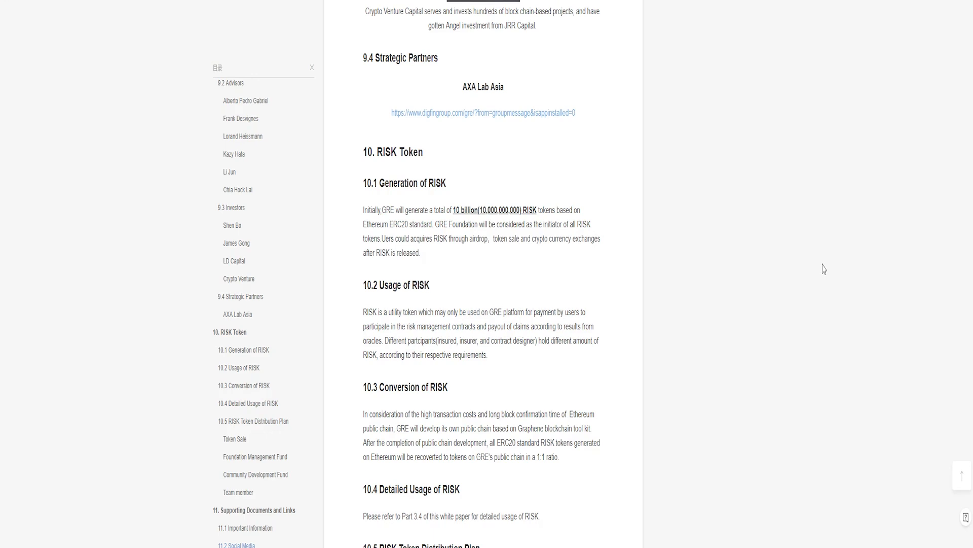
Step: Scroll through section 10.5 token distribution to section 11.2 Social Media at the page end
scroll("down", 3)
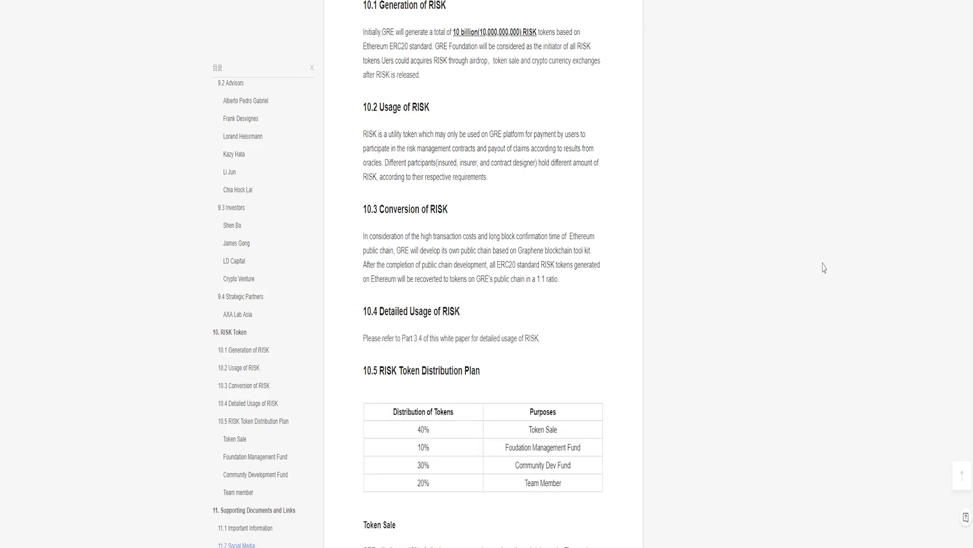
scroll("down", 3)
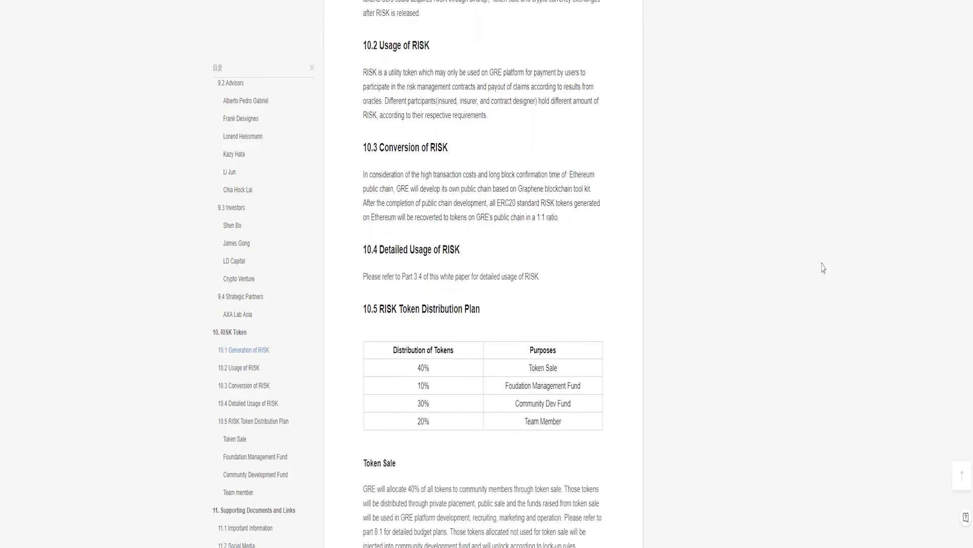
scroll("down", 3)
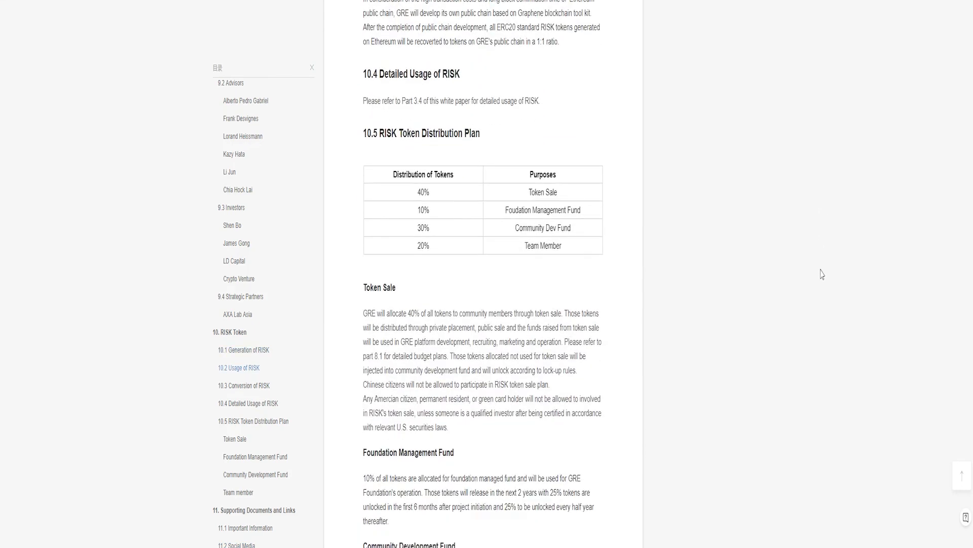
scroll("down", 3)
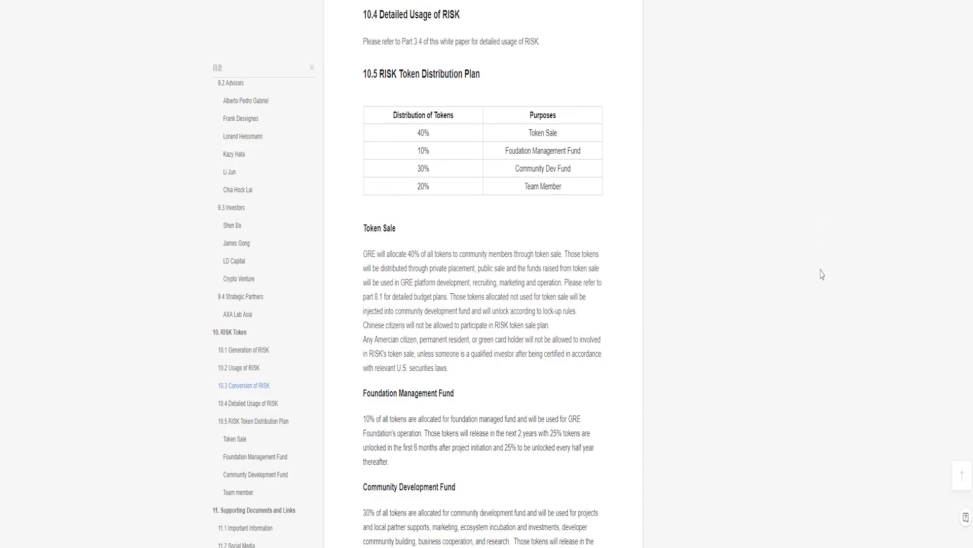
left_click(247, 402)
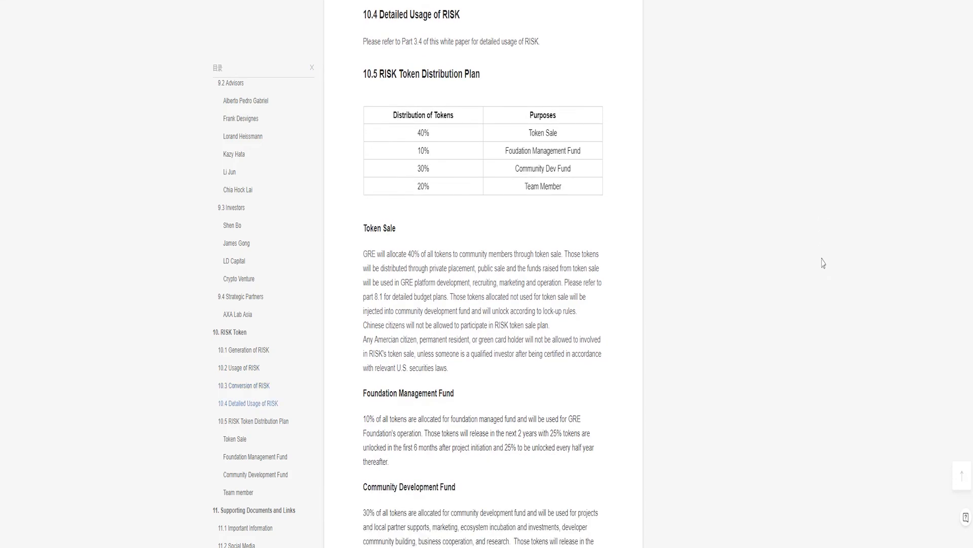
scroll("down", 3)
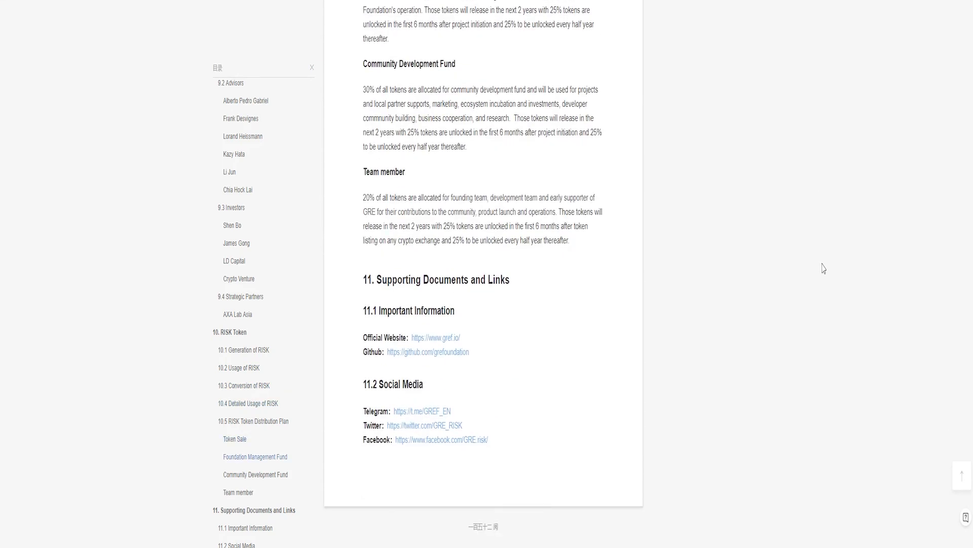
mouse_move(773, 127)
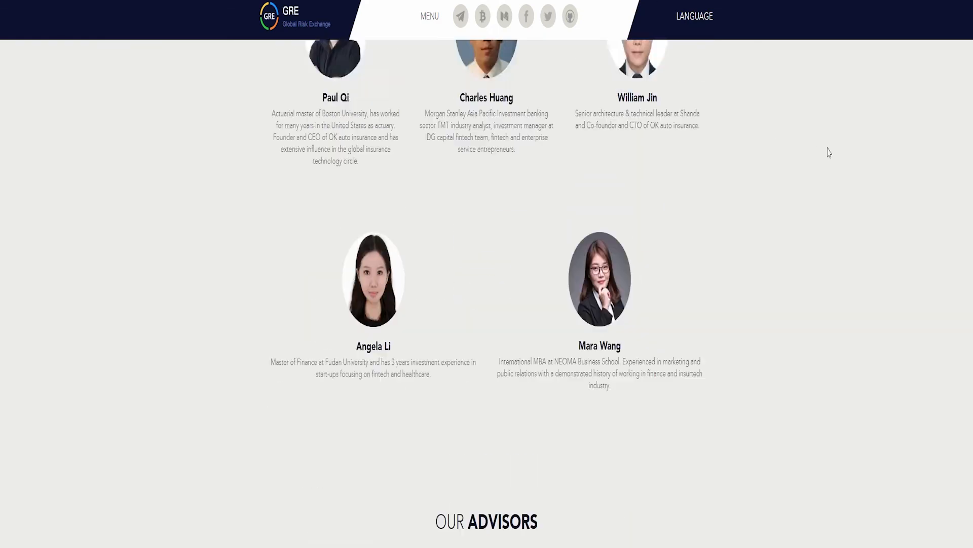
Step: Scroll the GRE website from the team profiles to the 'Who need us?' section
scroll("up", 3)
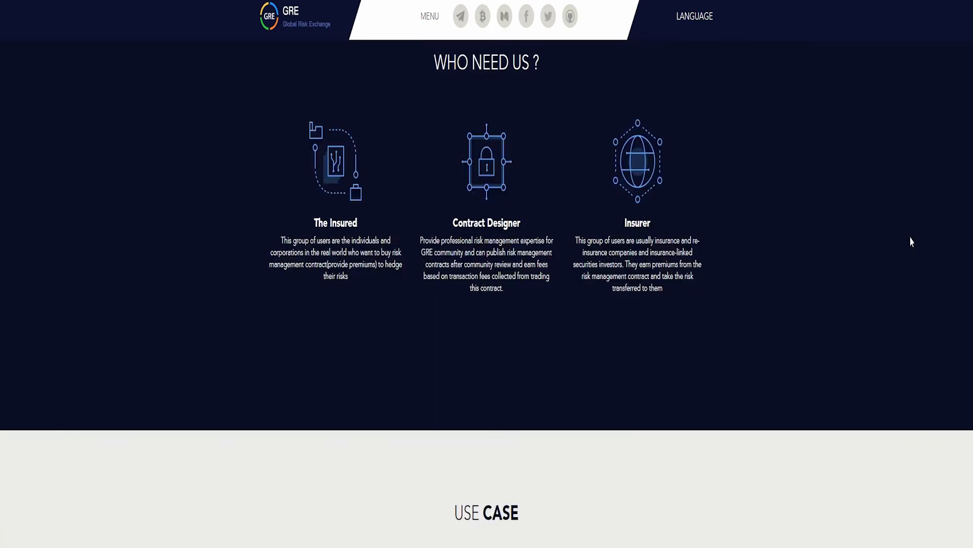